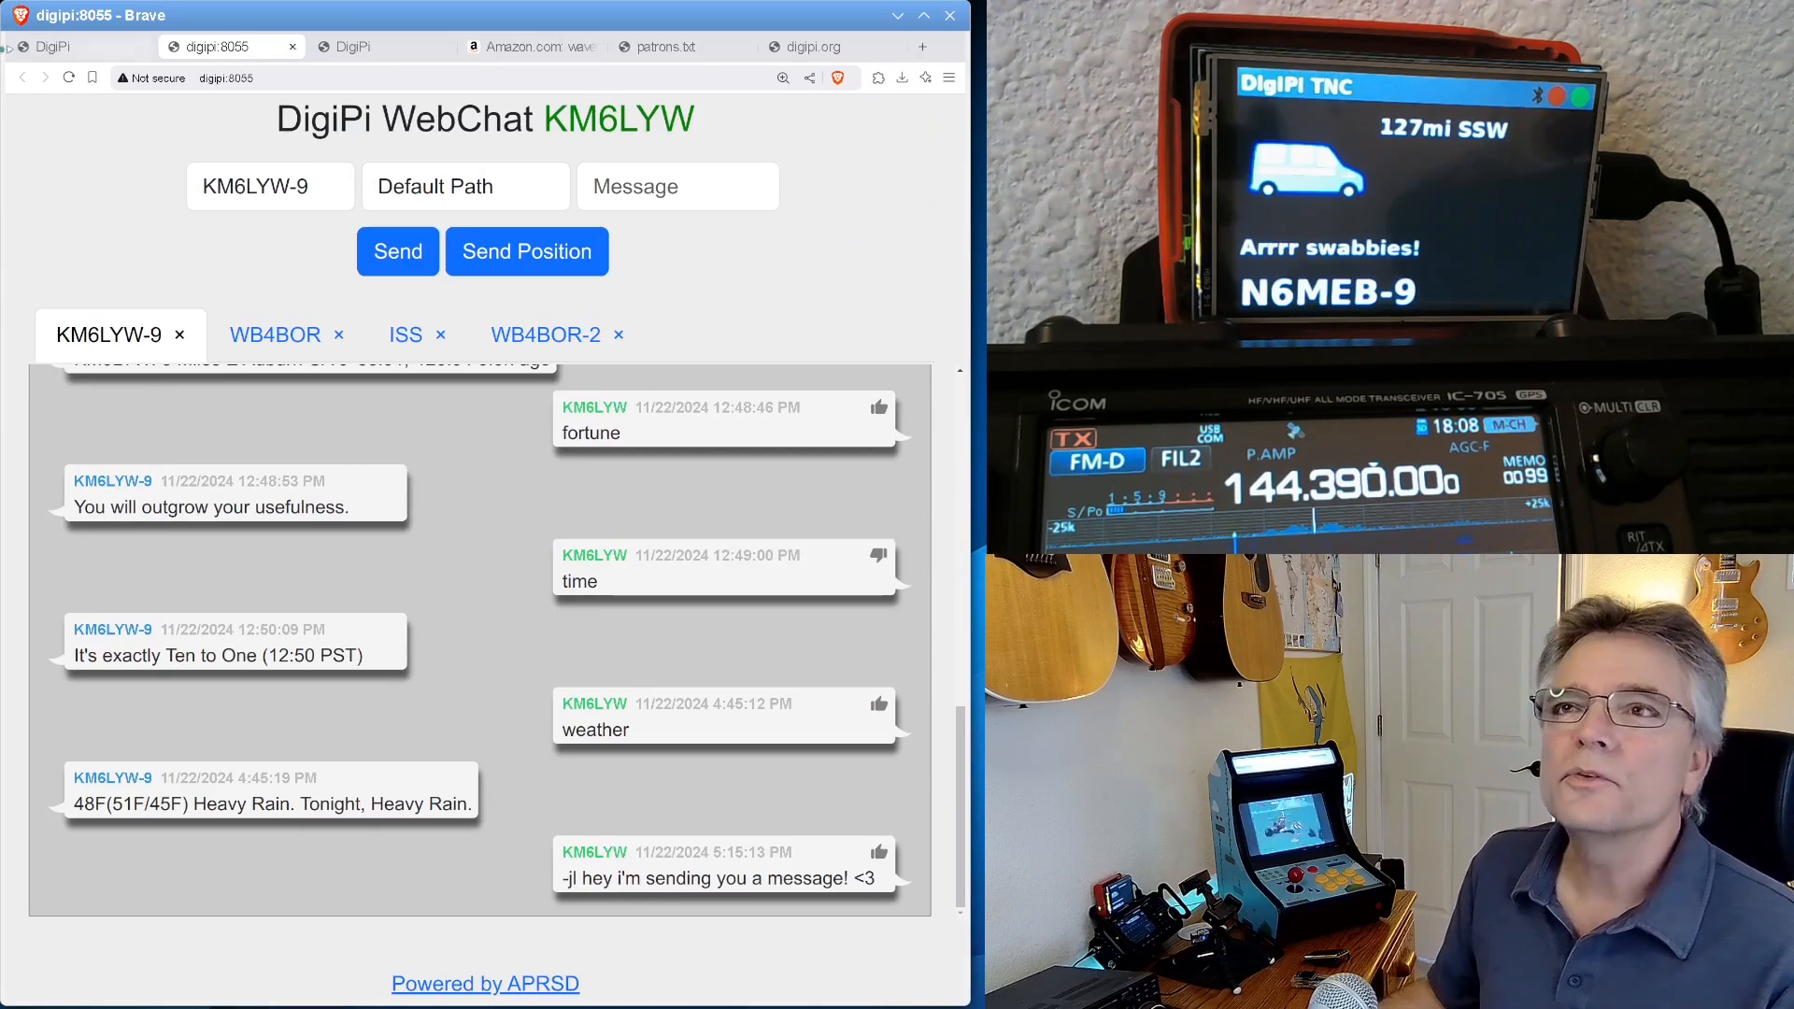
- Show the DigiPi service page with APRS GPS Tracker and Webchat running, TNC/igate off
click(73, 47)
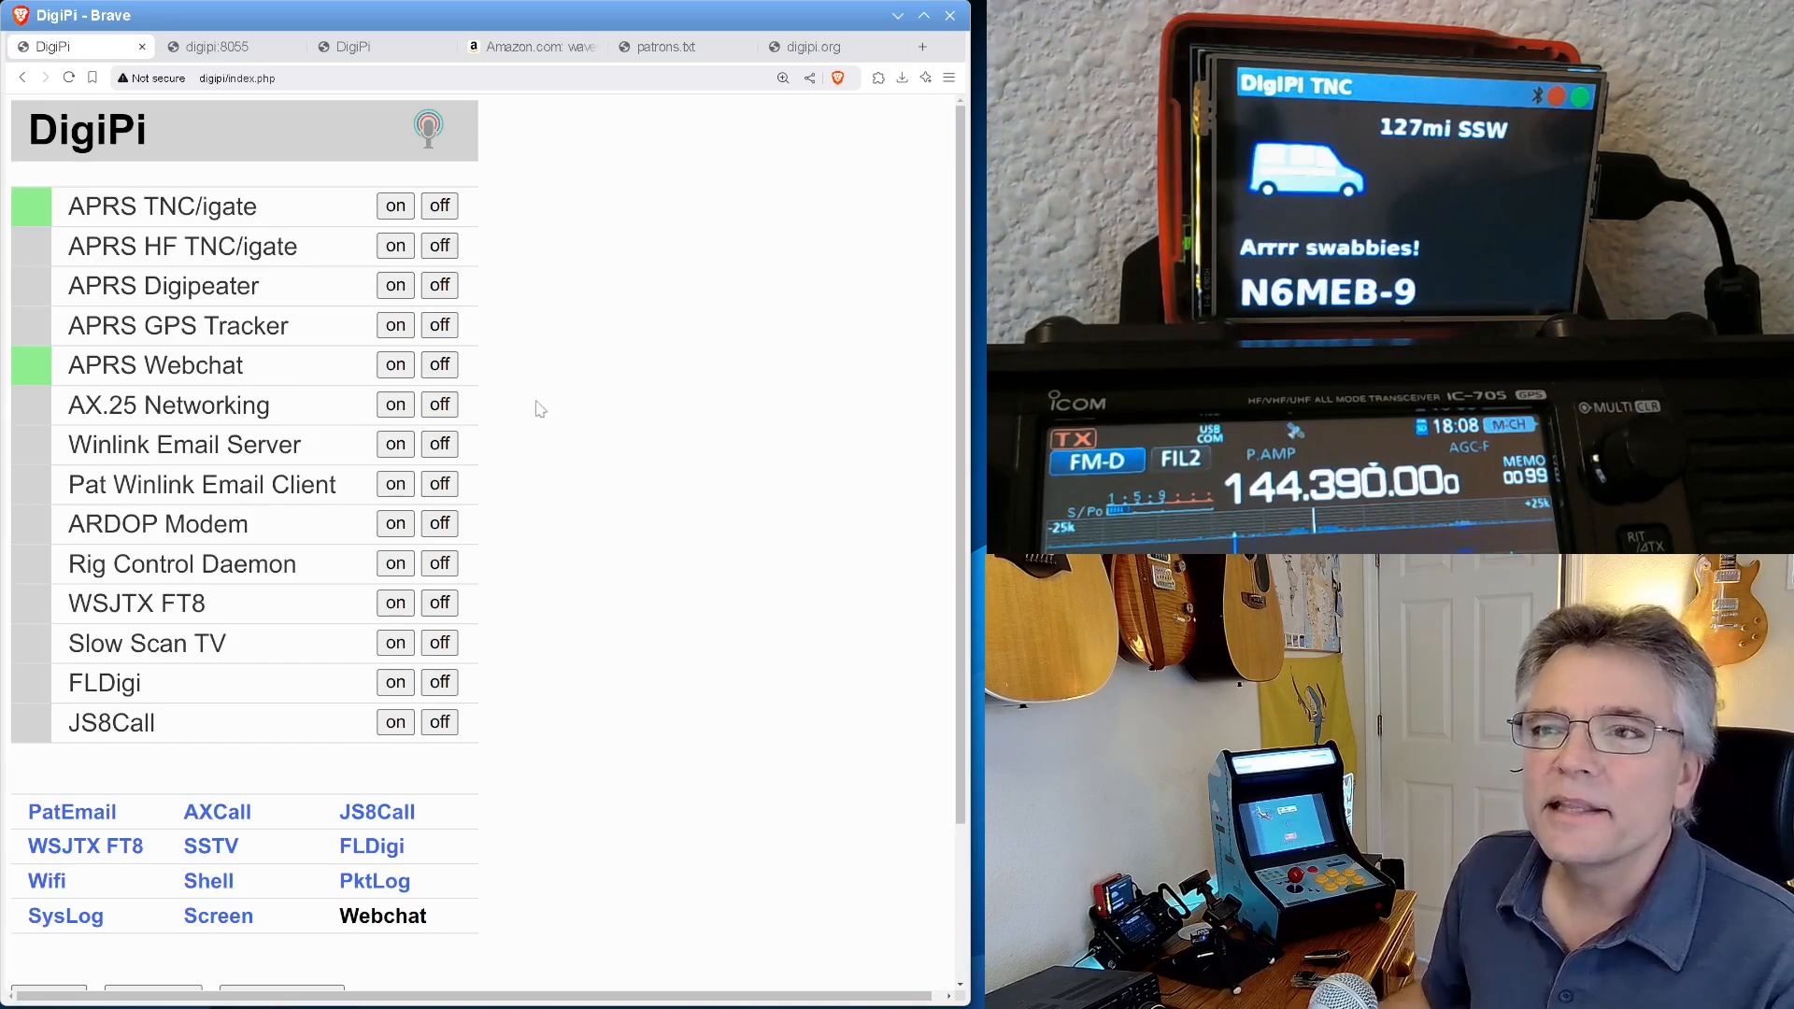
mouse_move(710, 409)
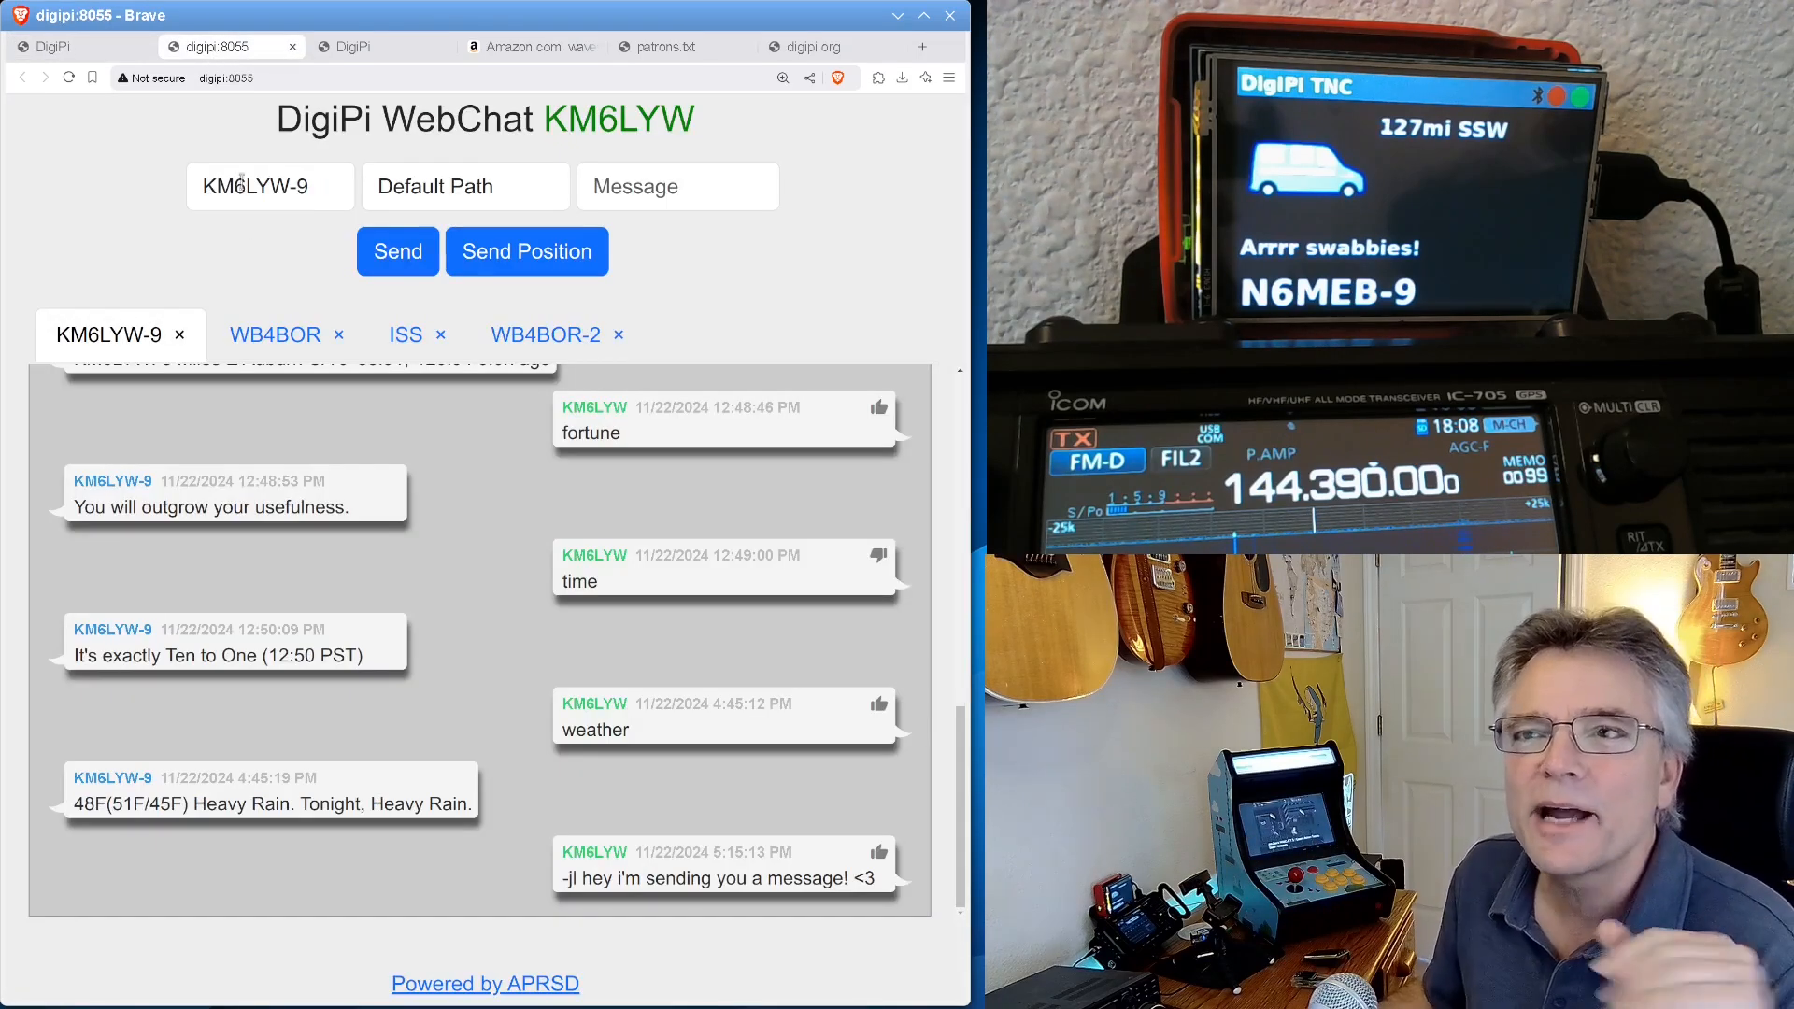
click(53, 45)
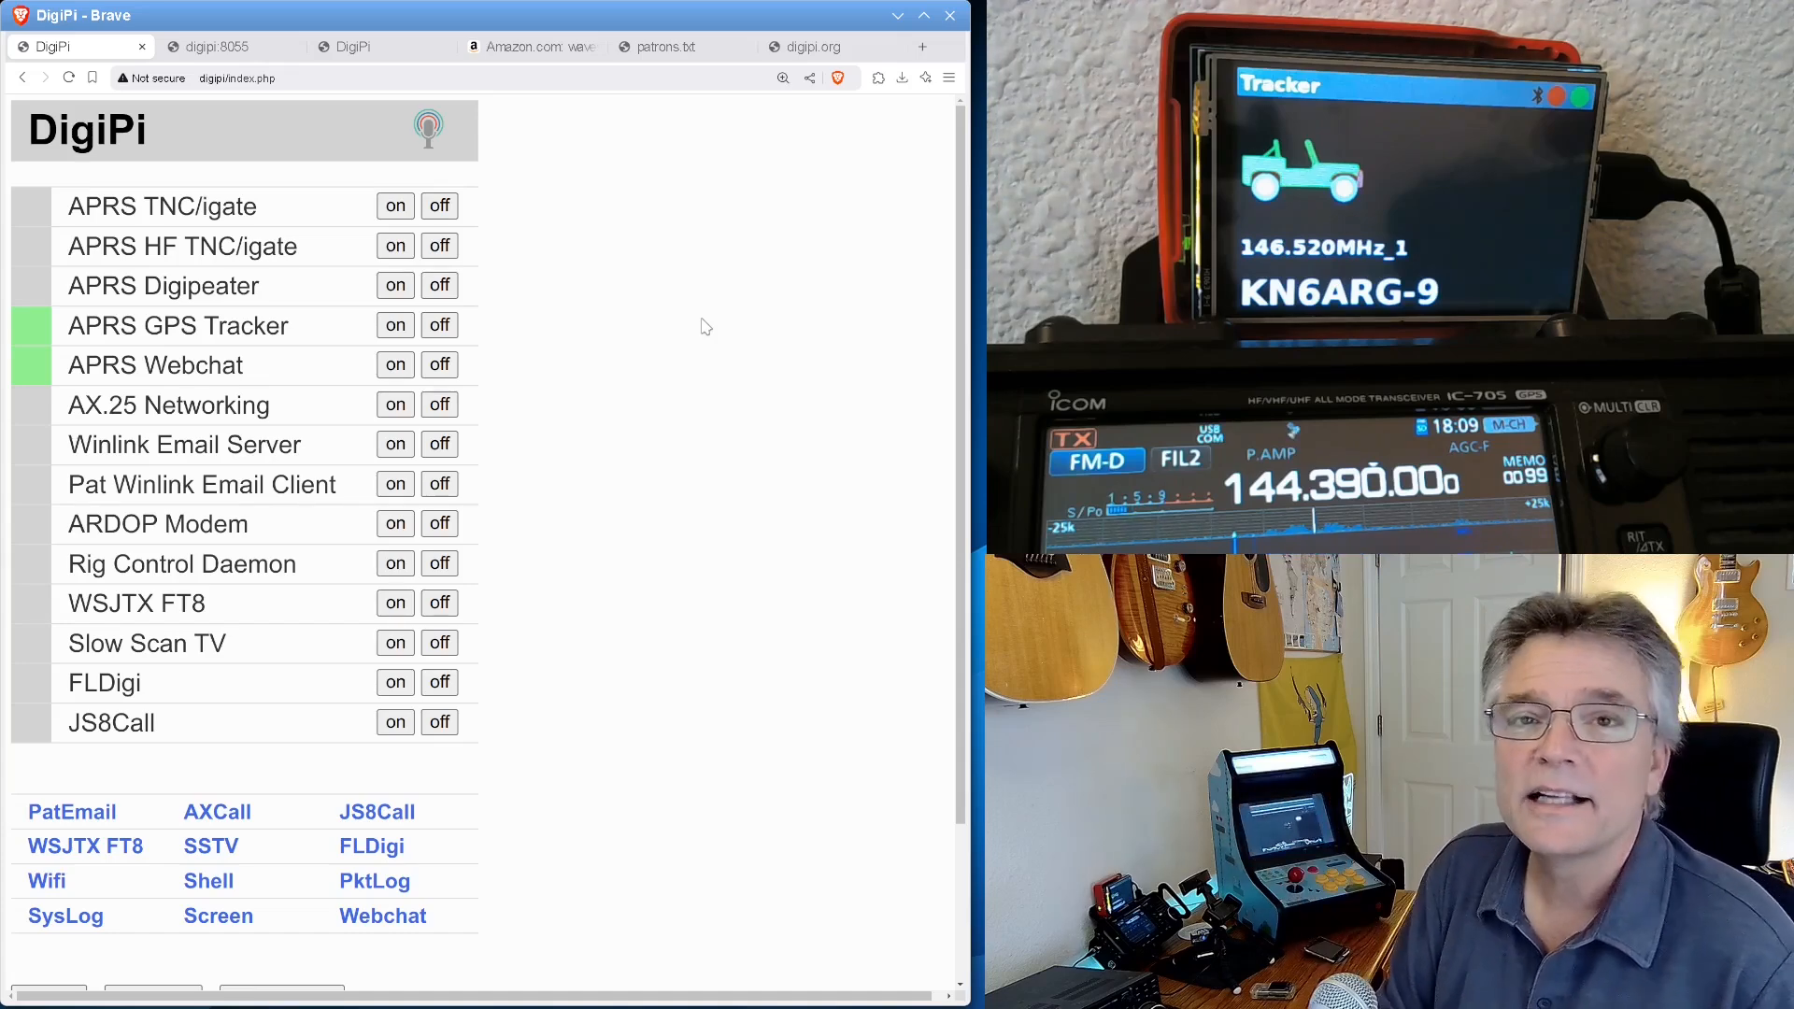
mouse_move(691, 323)
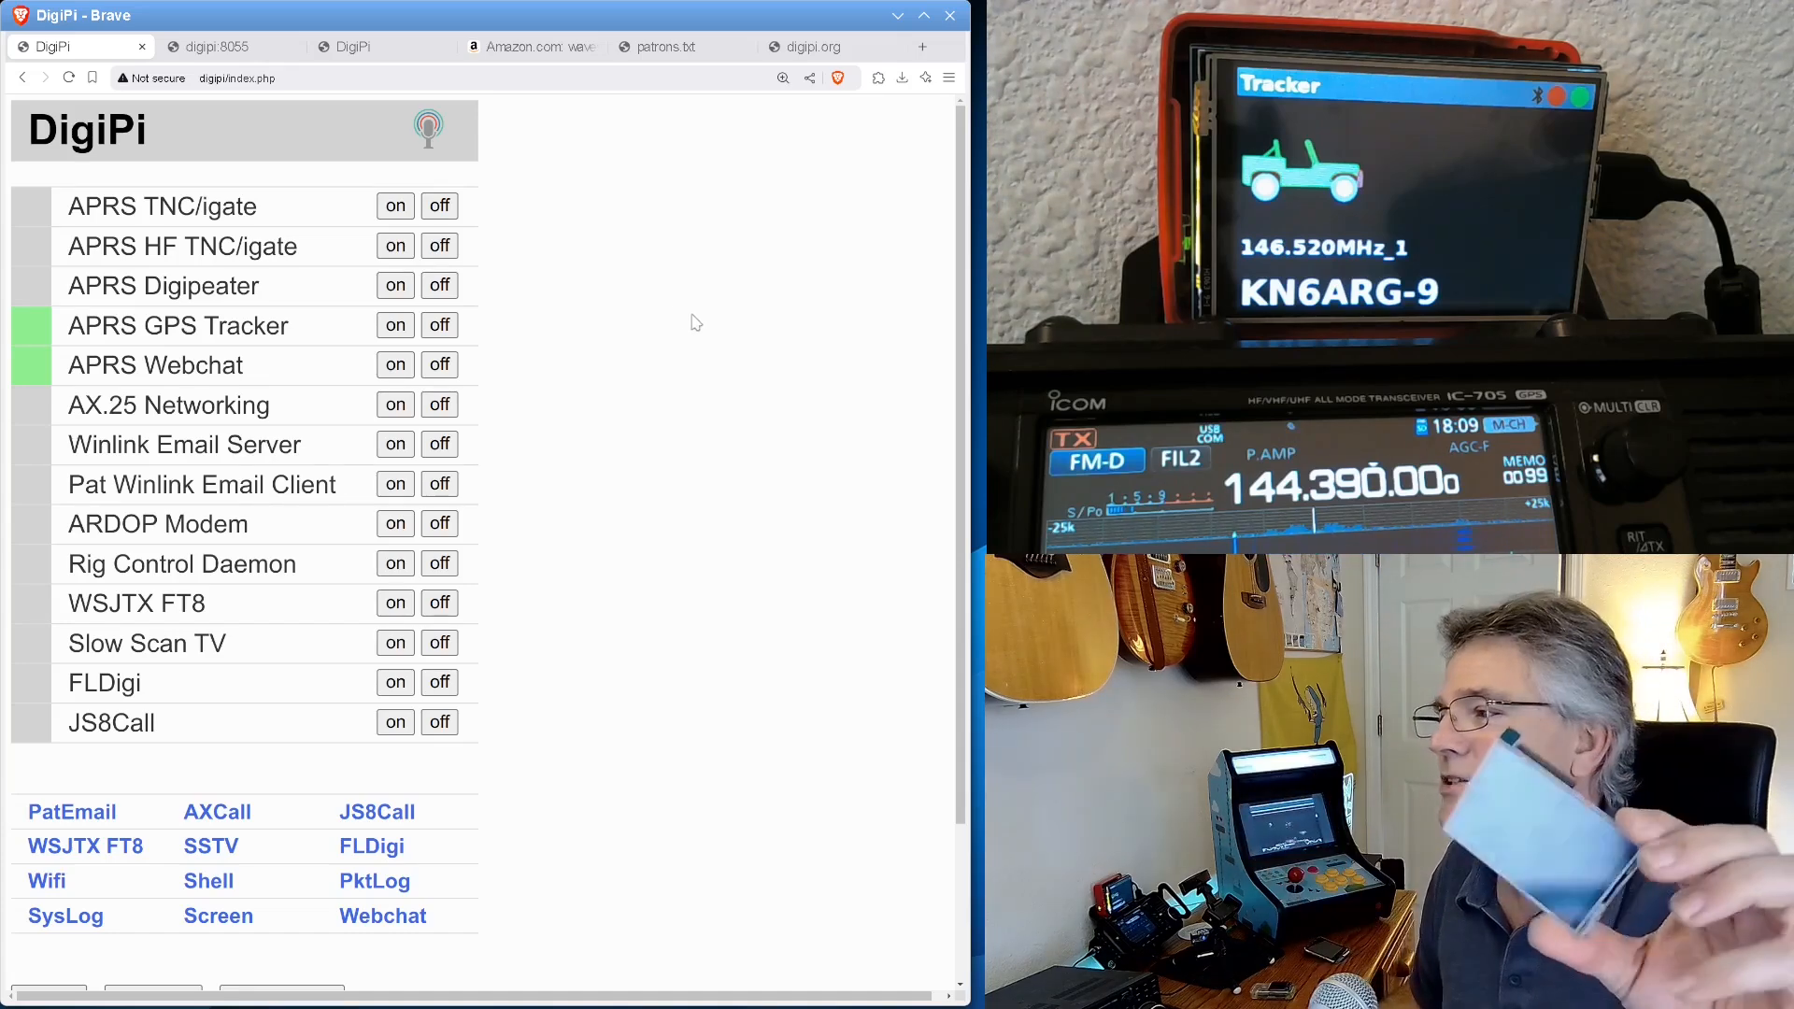
- Show the Waveshare 3.5-inch touchscreen listing on Amazon, then return to the live tracker display
click(527, 47)
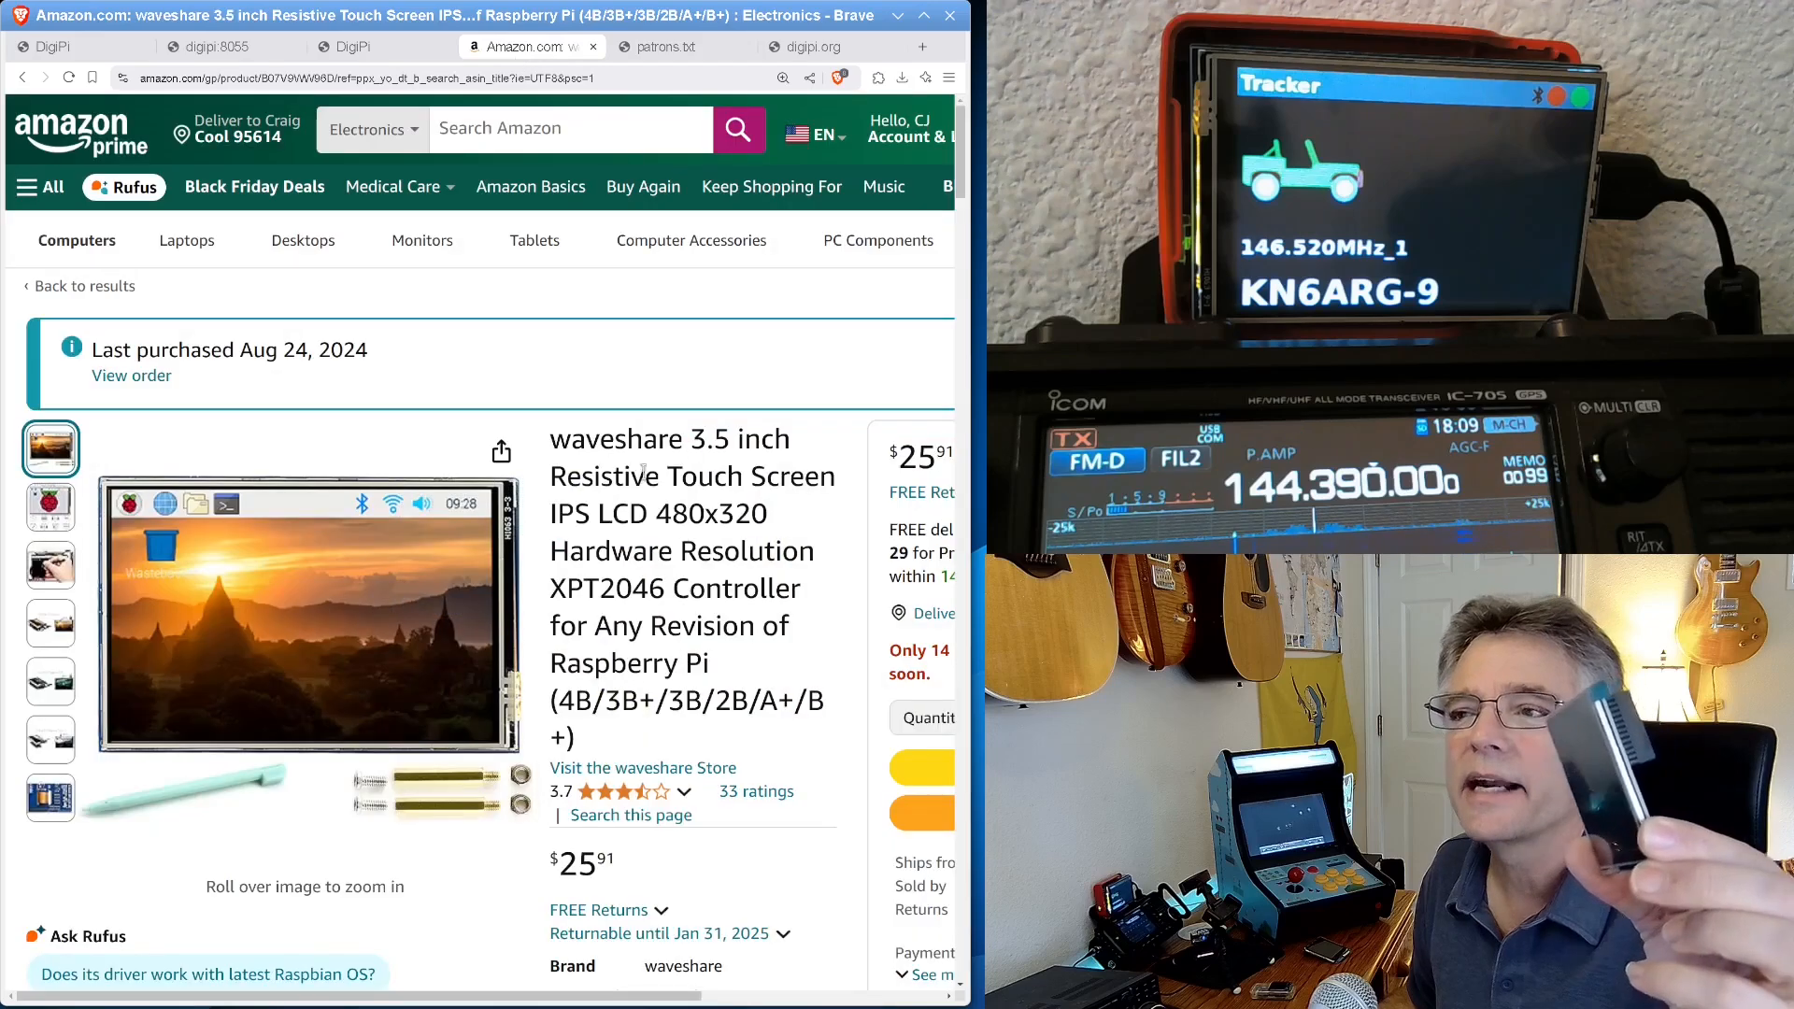
double_click(615, 439)
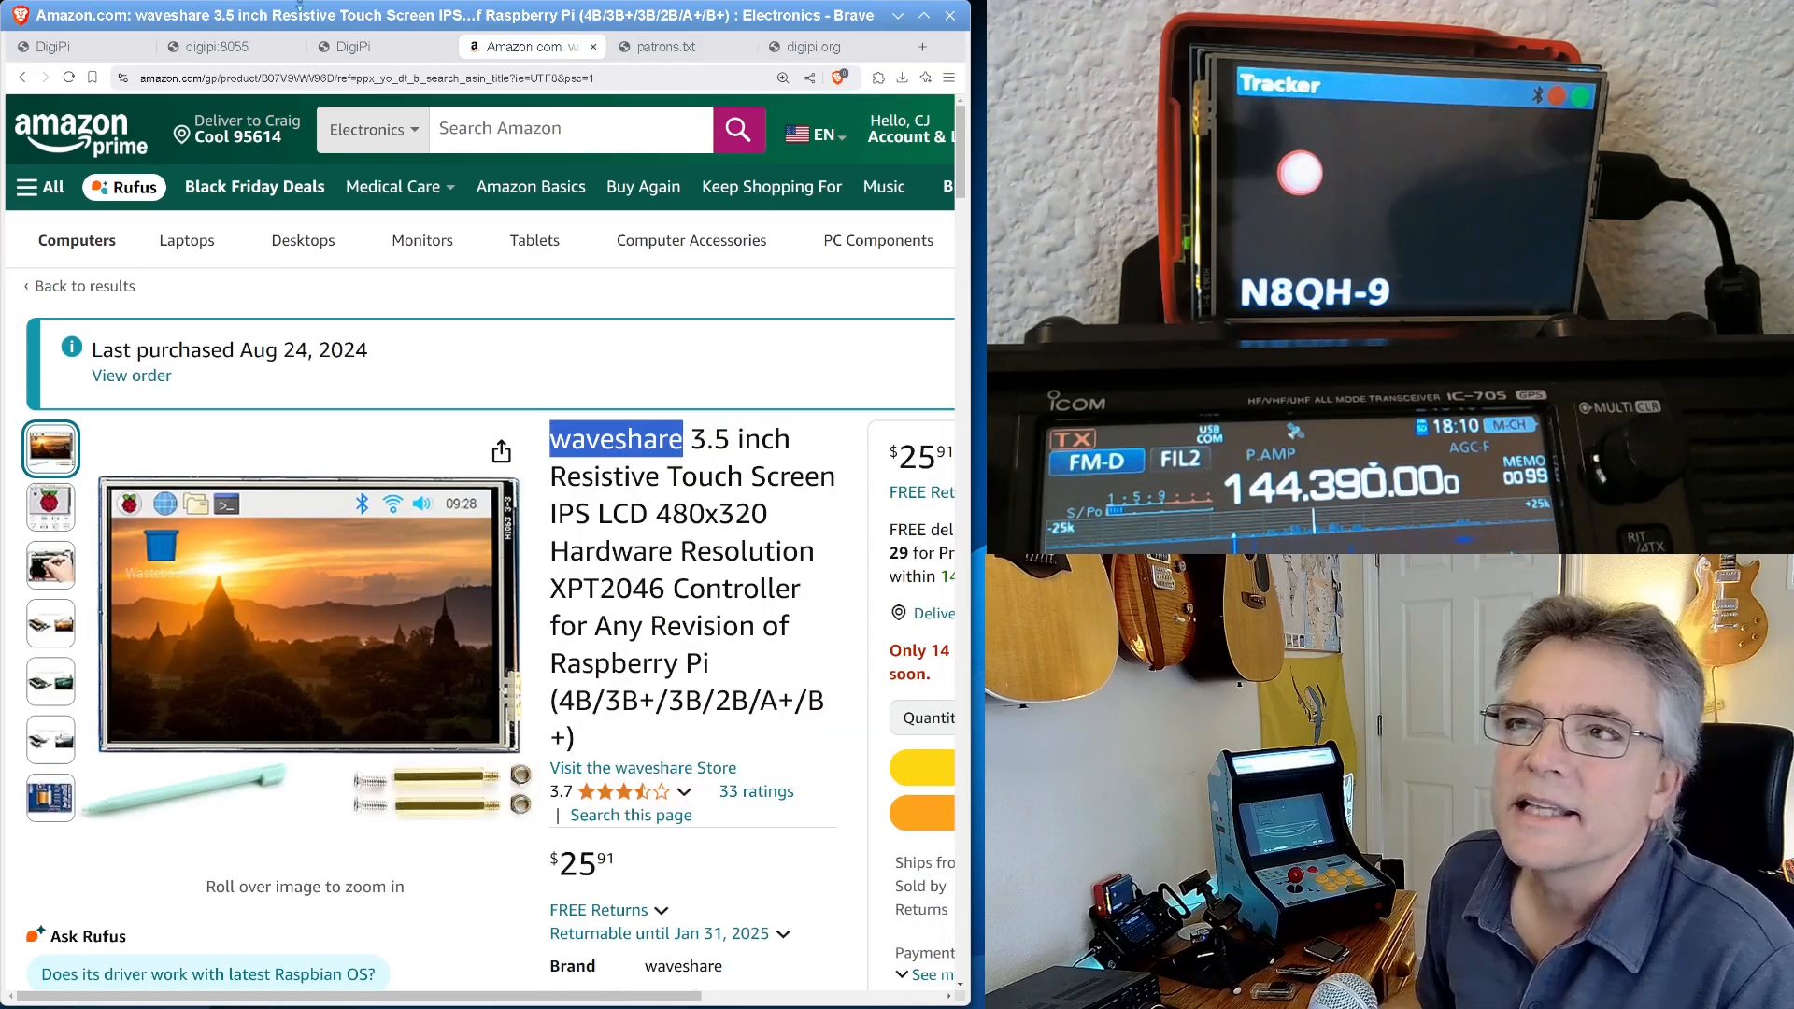
click(355, 45)
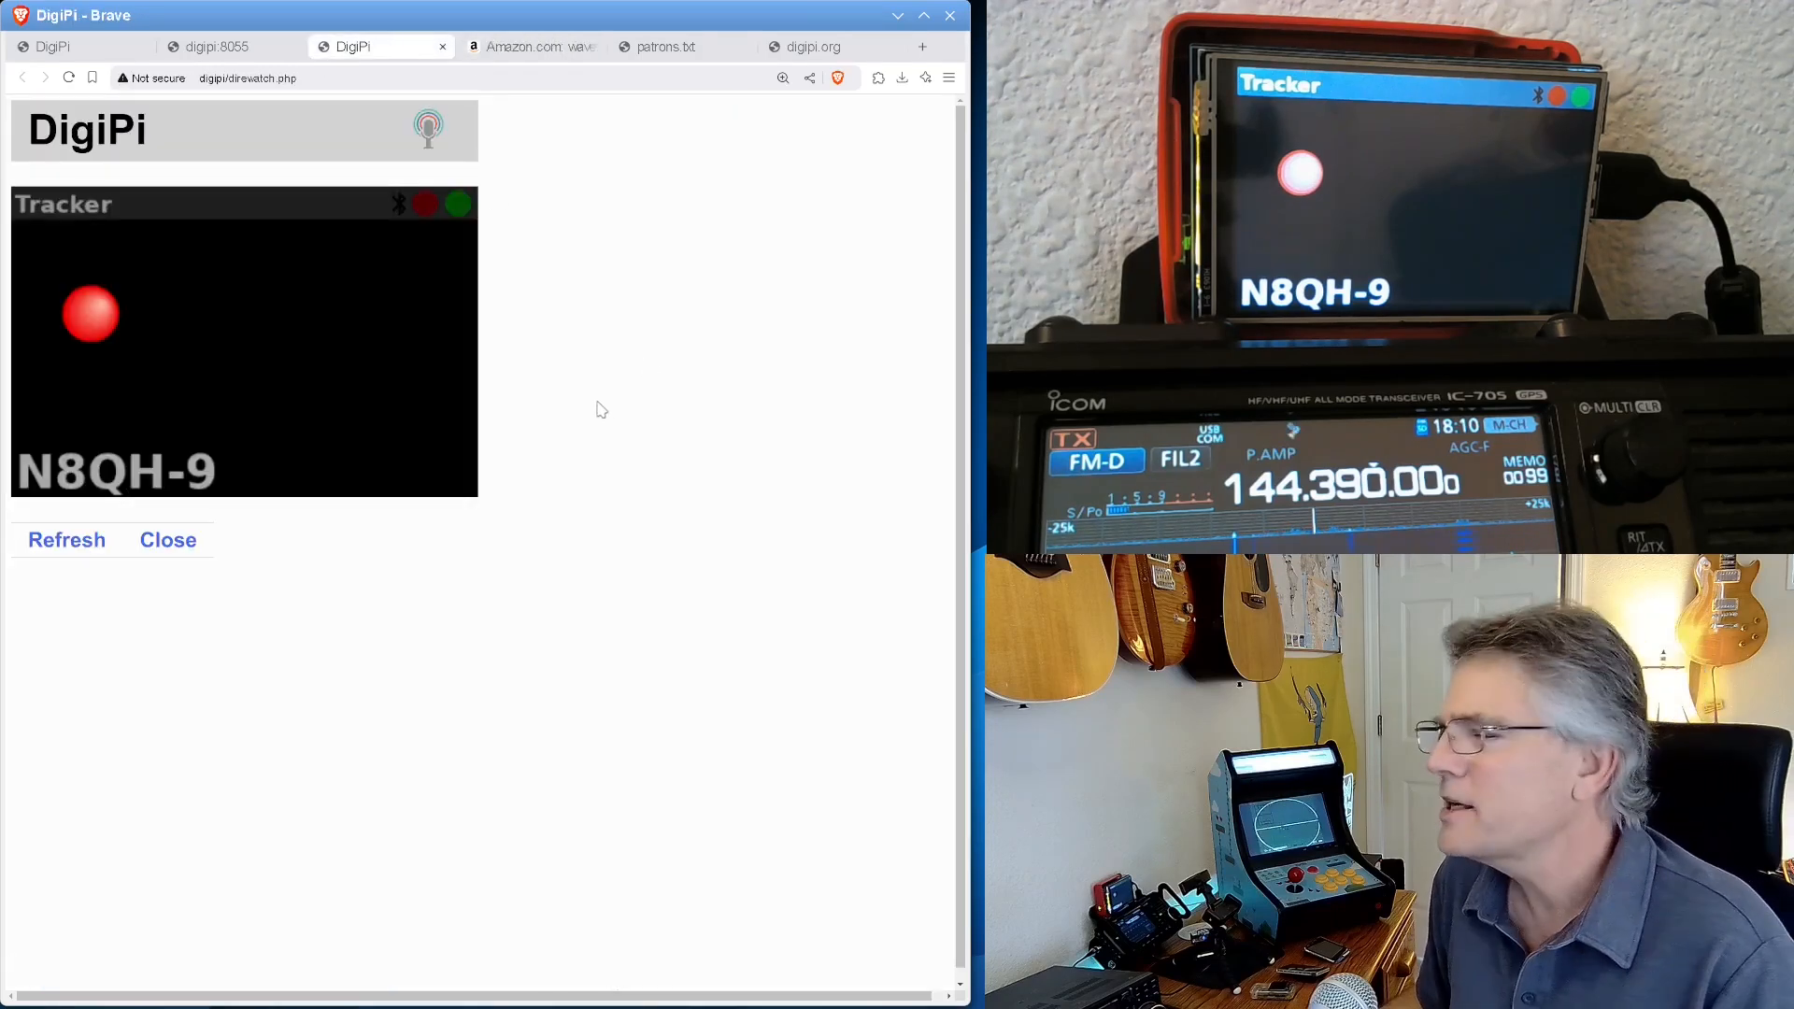
- View the mirrored tracker screen for N8QH-9 and bring up a saved DigiPi TNC screenshot
click(783, 79)
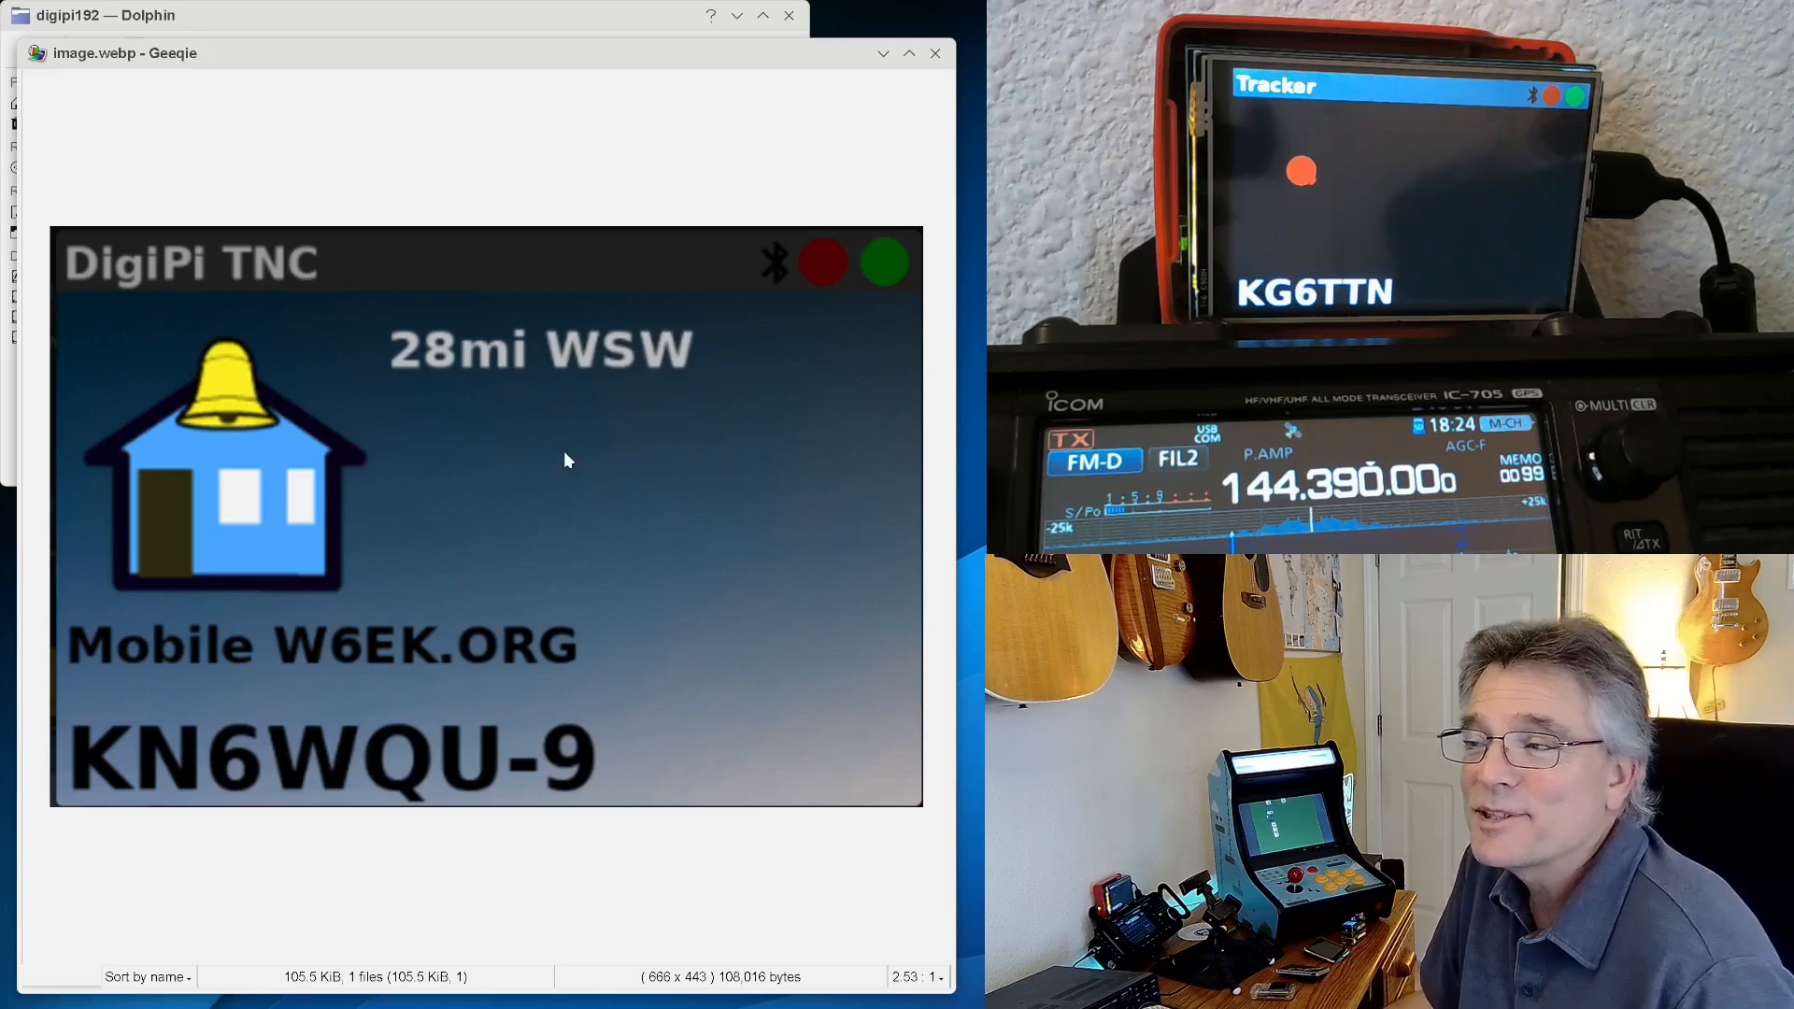
mouse_move(788, 646)
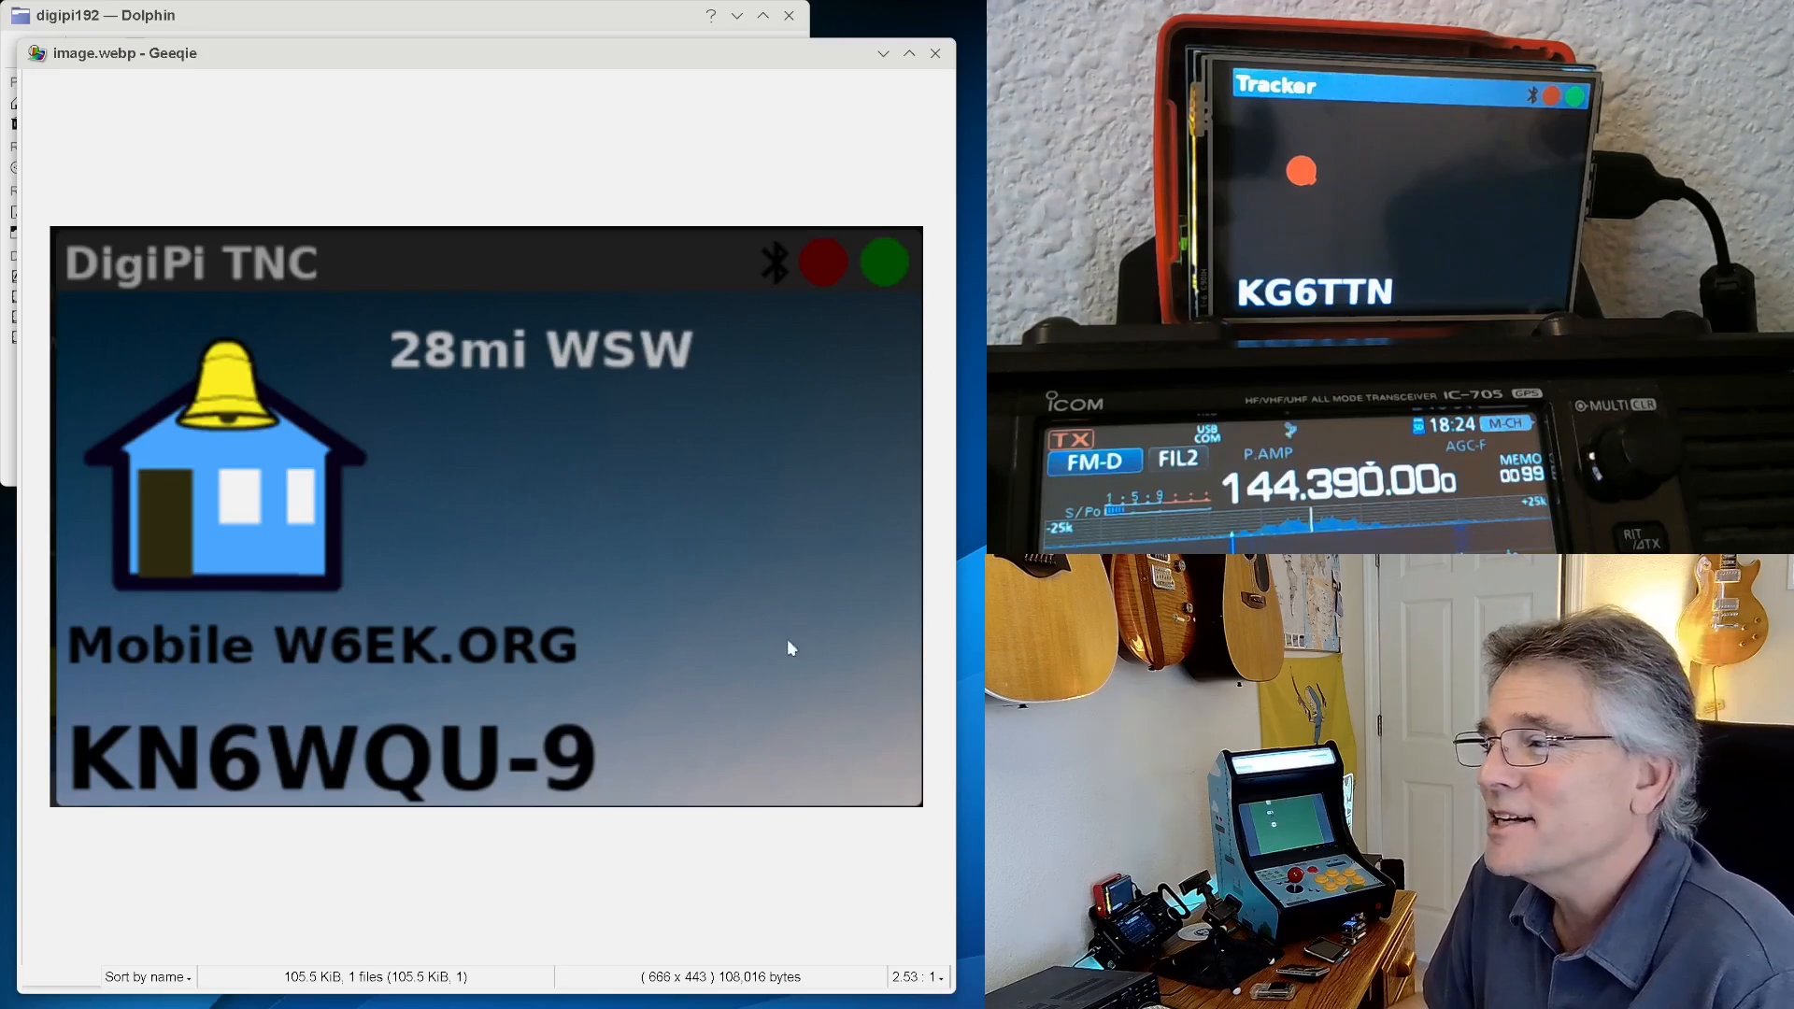
mouse_move(770, 454)
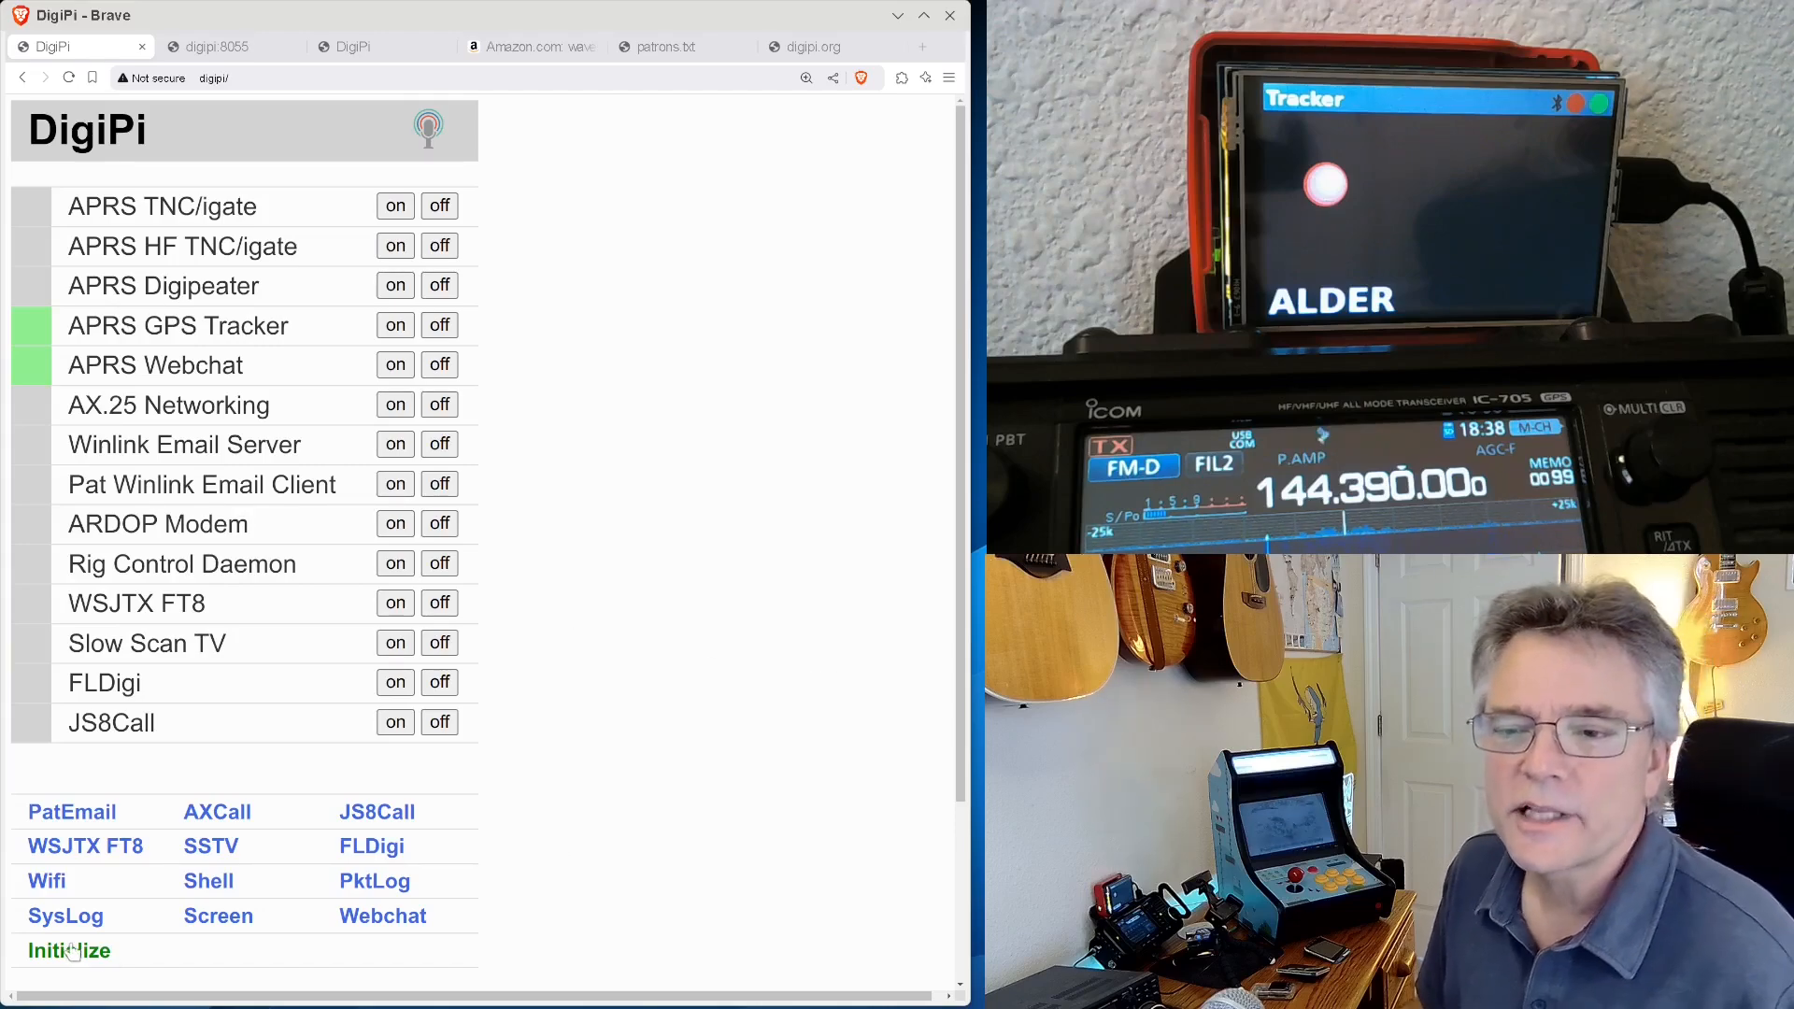
- Review the Initialize form's Screen Type and Radio Interface choices, then show the DireWatch page
click(68, 951)
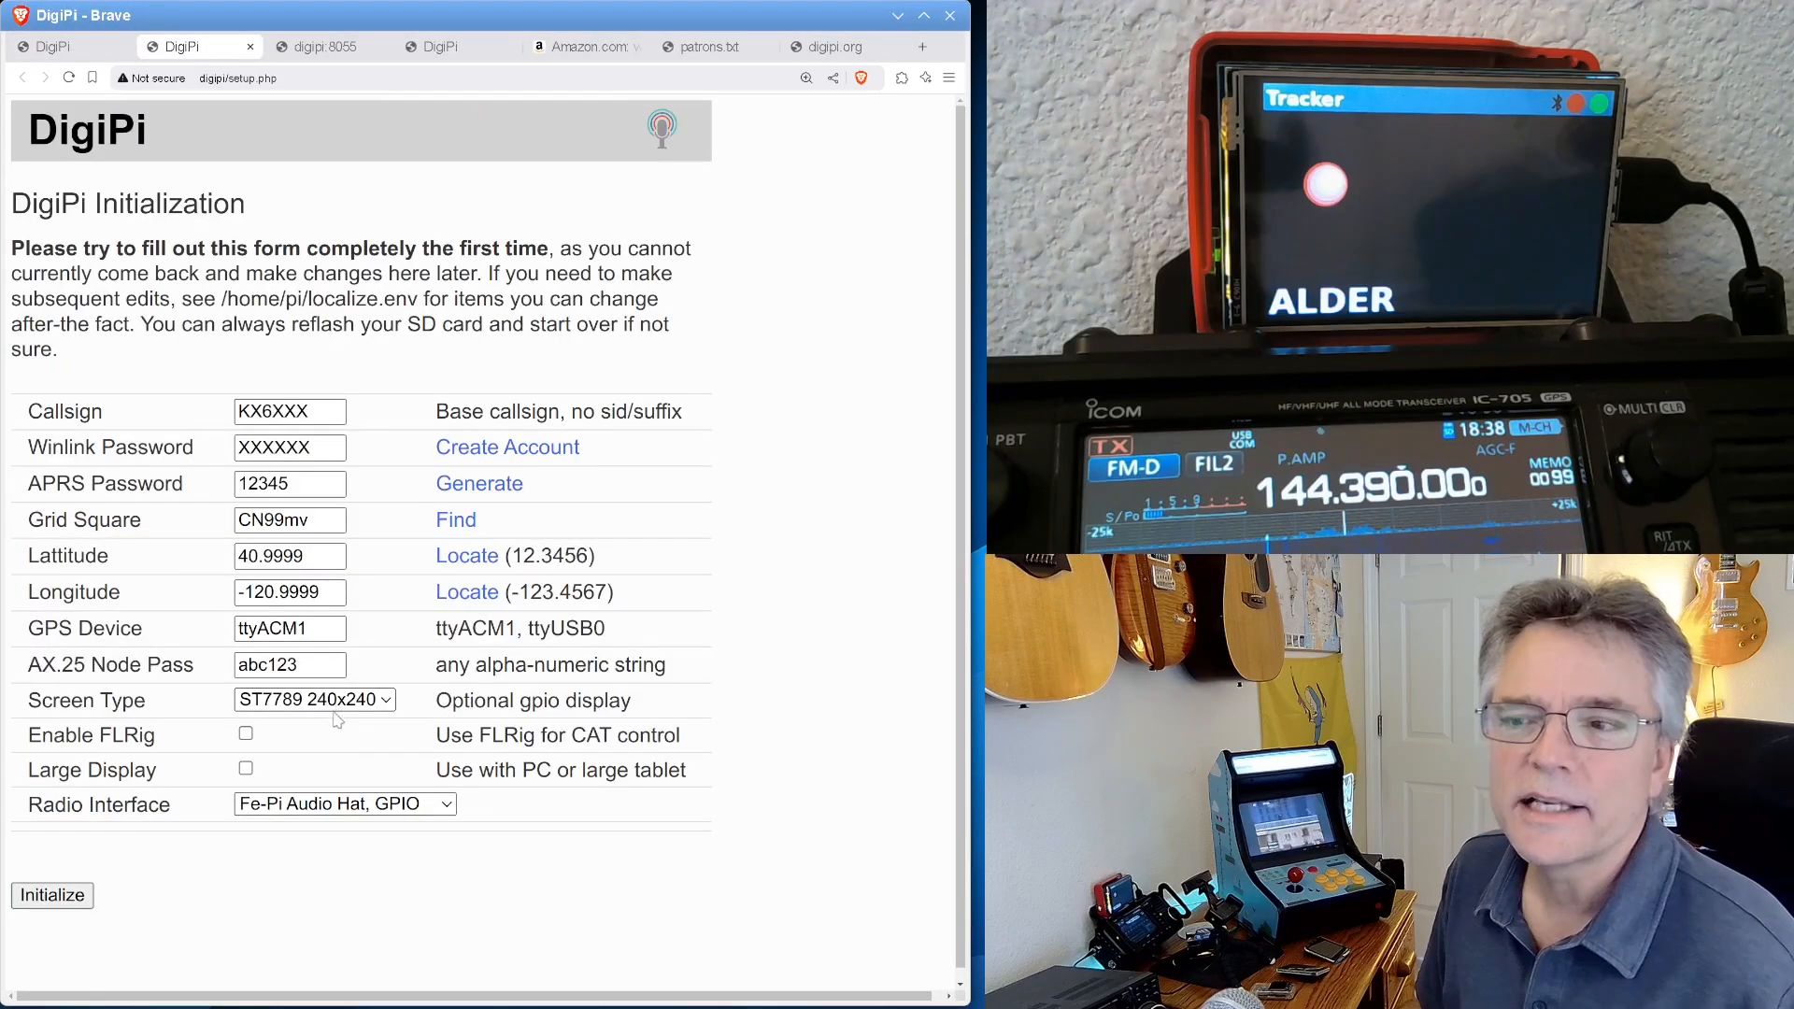
click(314, 698)
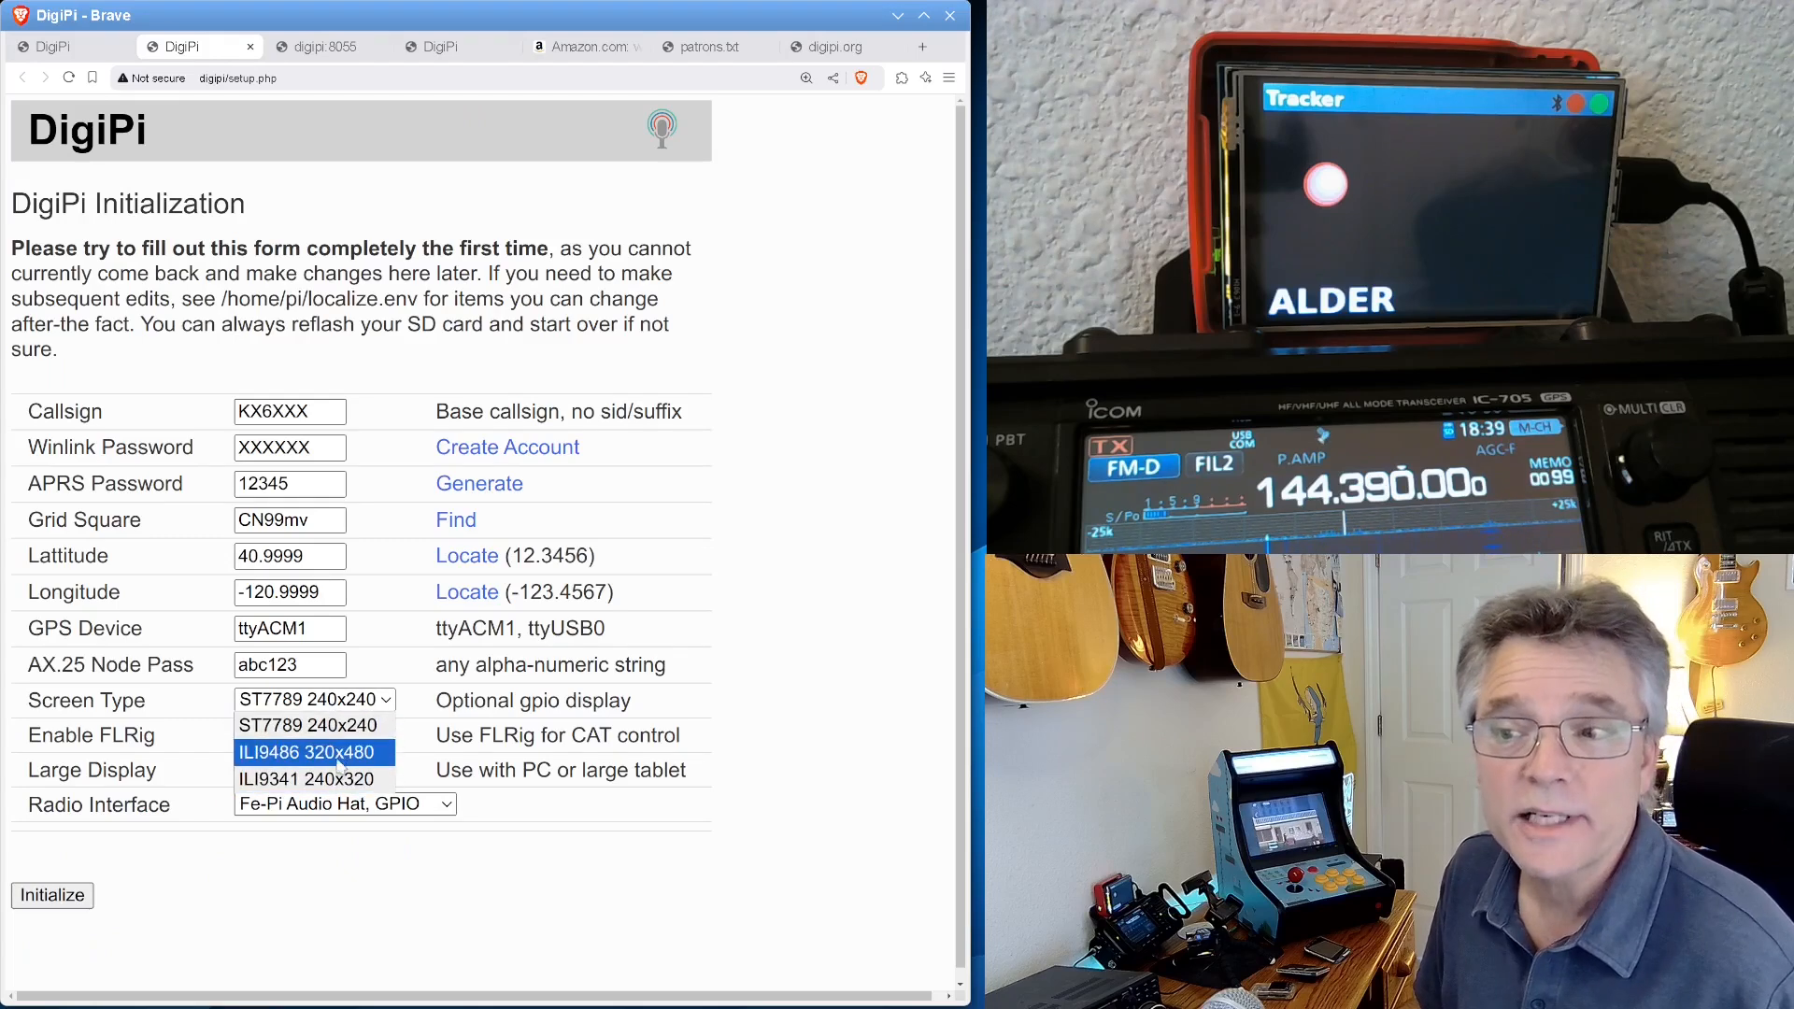
click(344, 803)
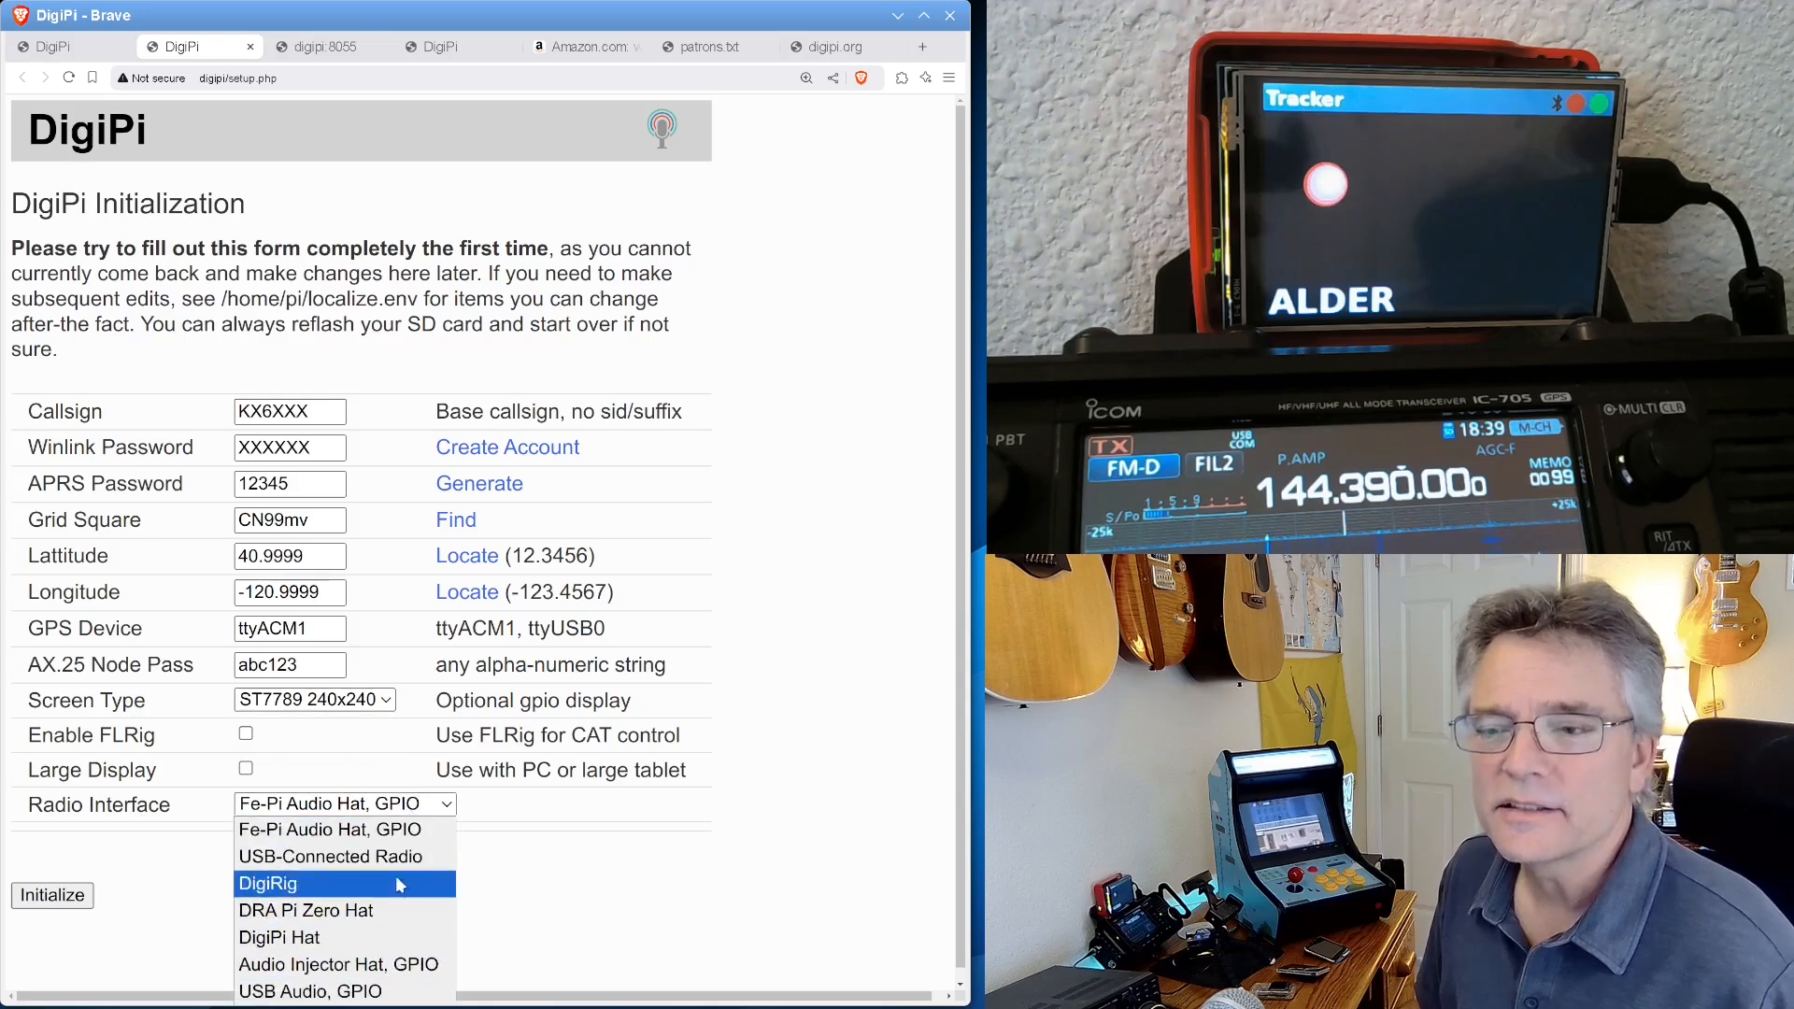
click(217, 47)
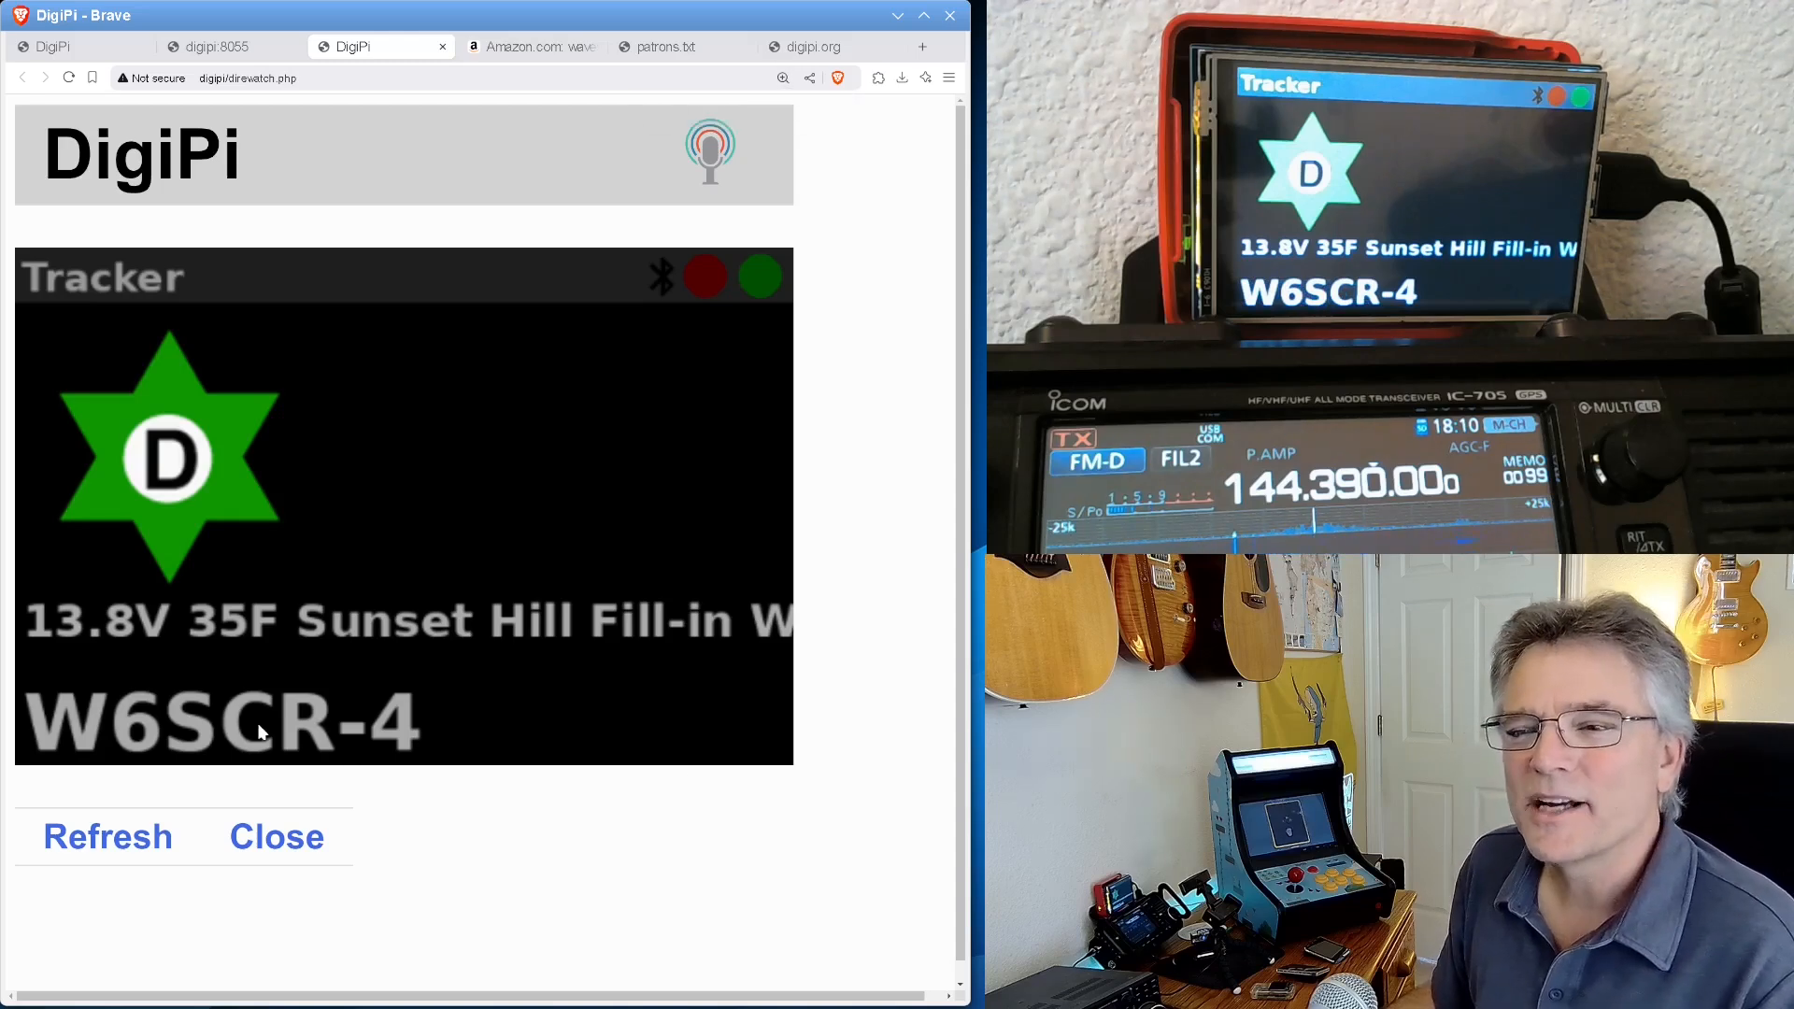
mouse_move(873, 493)
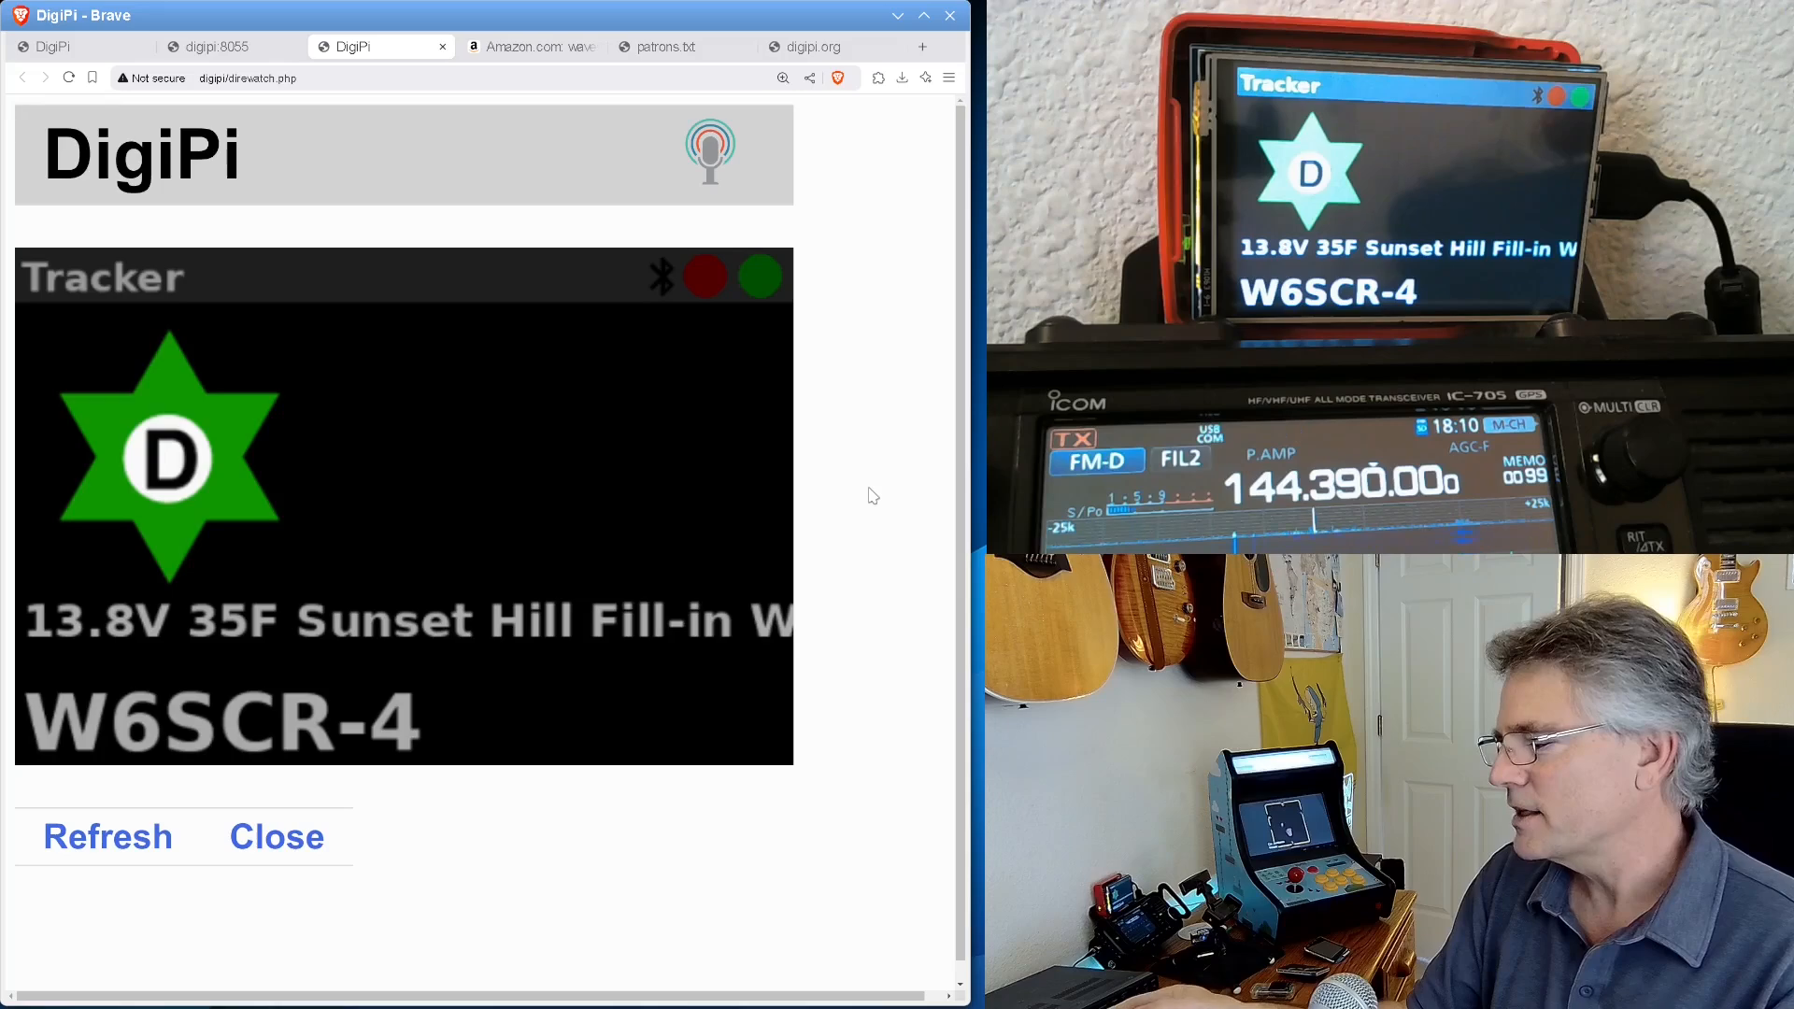
- Leave the W6SCR-4 DireWatch display for the digipi.org project homepage
click(818, 47)
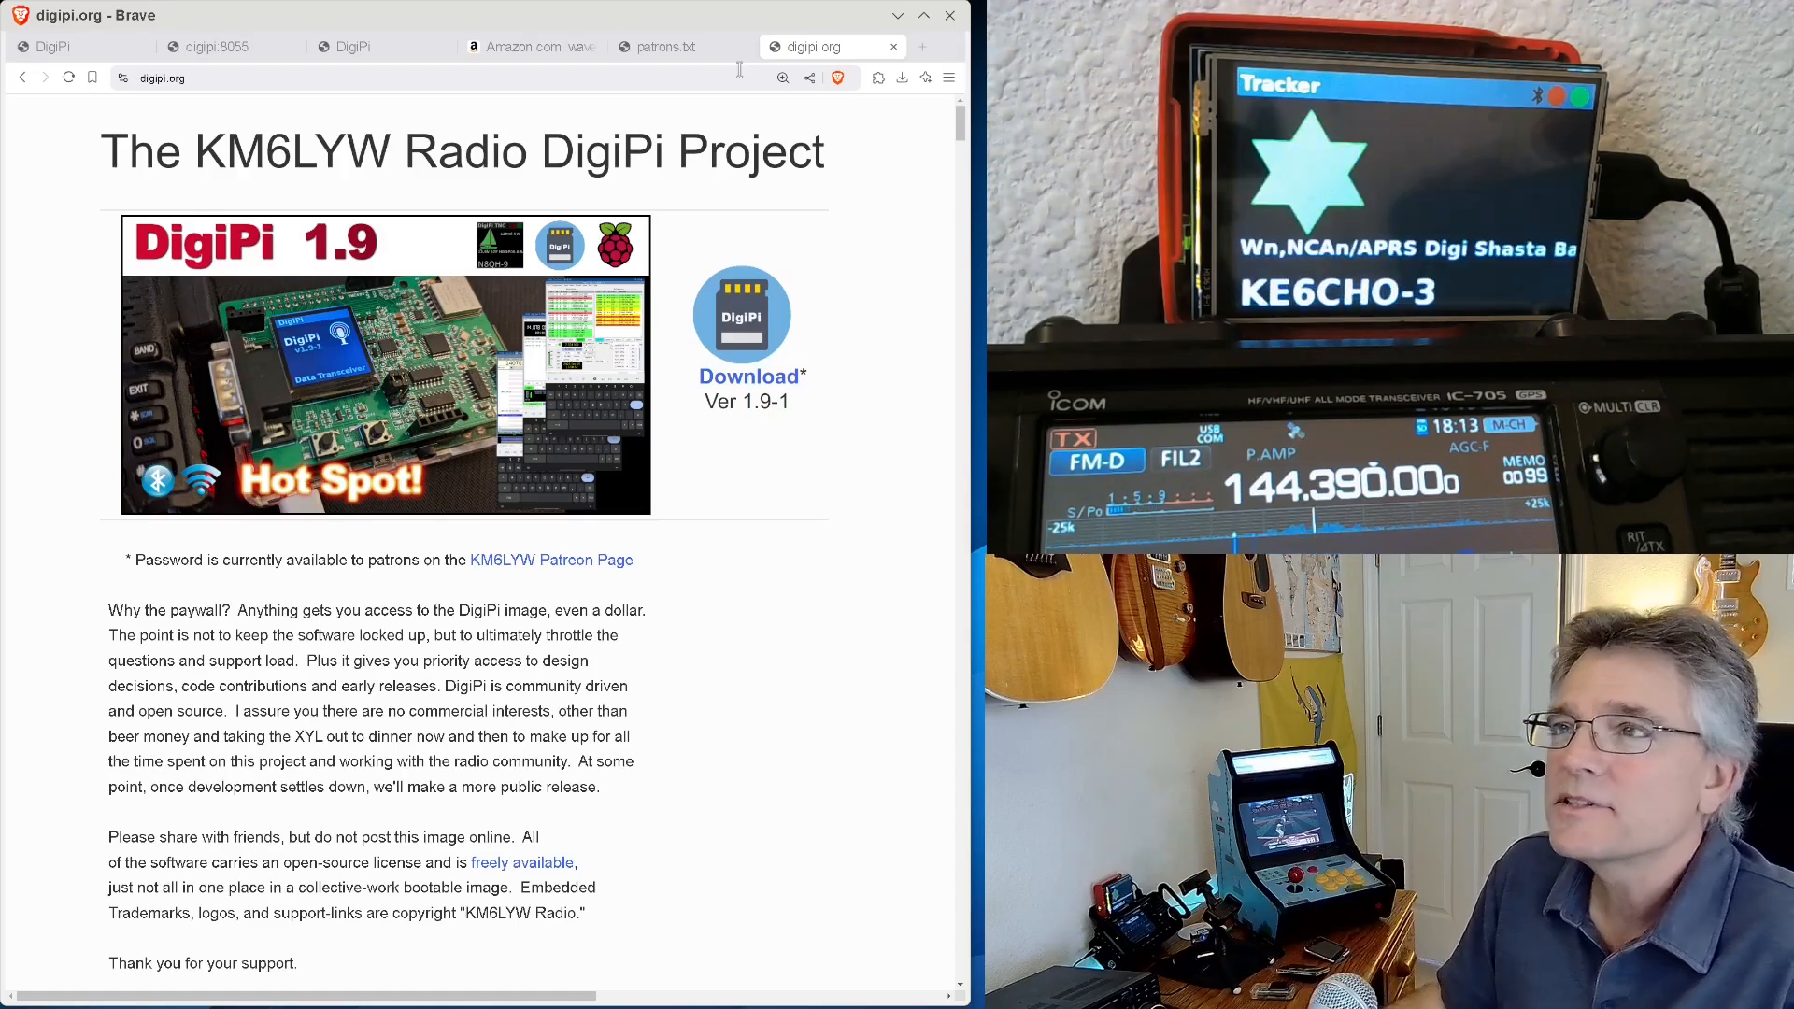
- Scroll digipi.org's TNC and Tracker sections, then show the patrons.txt supporter list
scroll(down, 3)
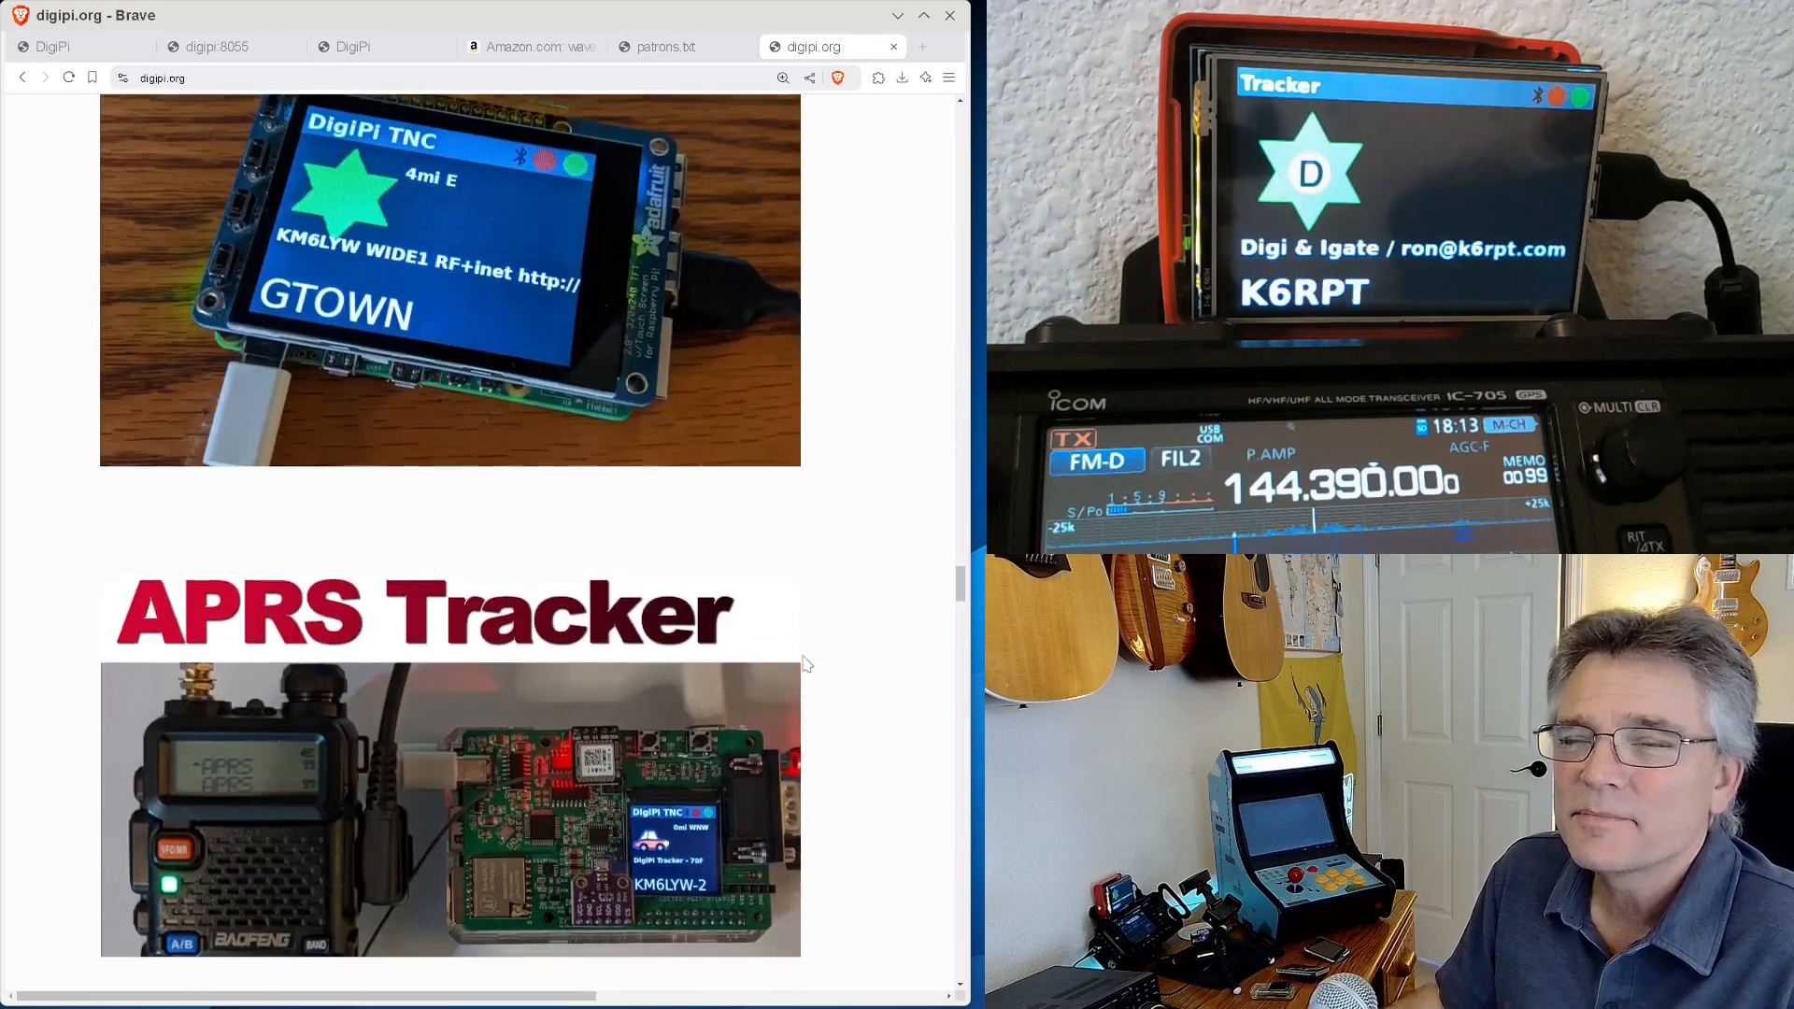
scroll(down, 3)
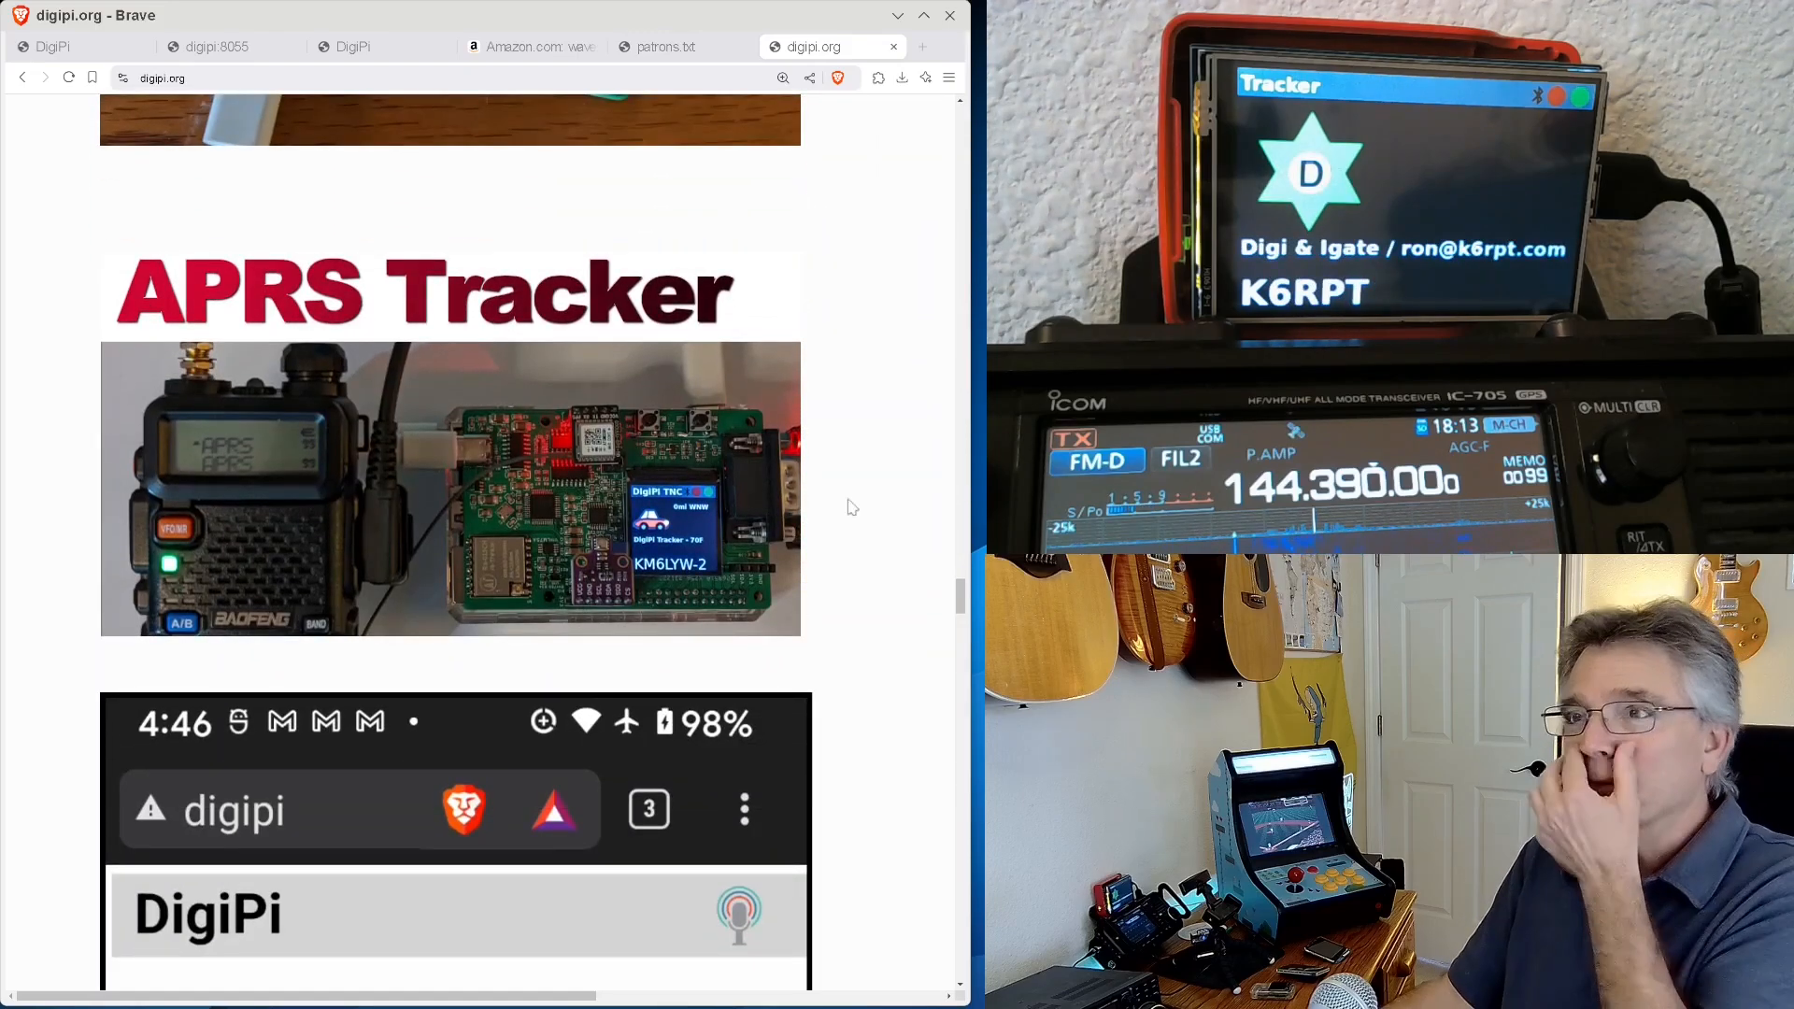
click(657, 45)
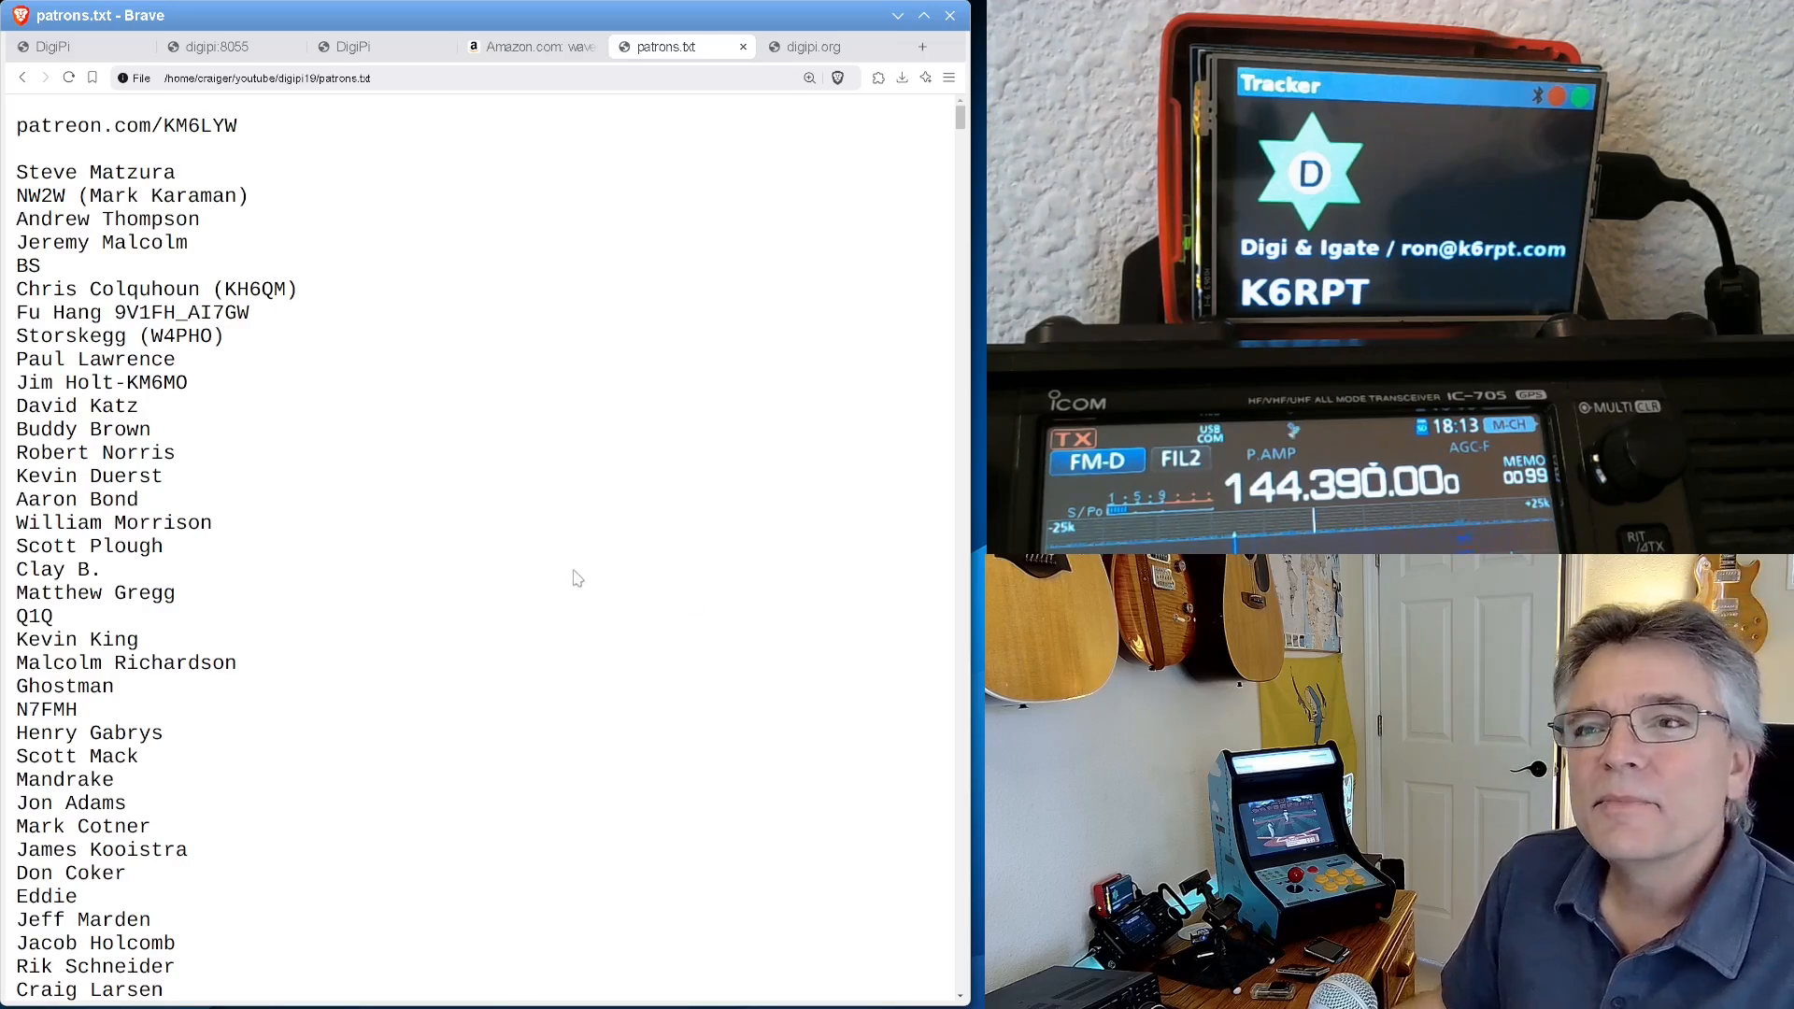
scroll(down, 3)
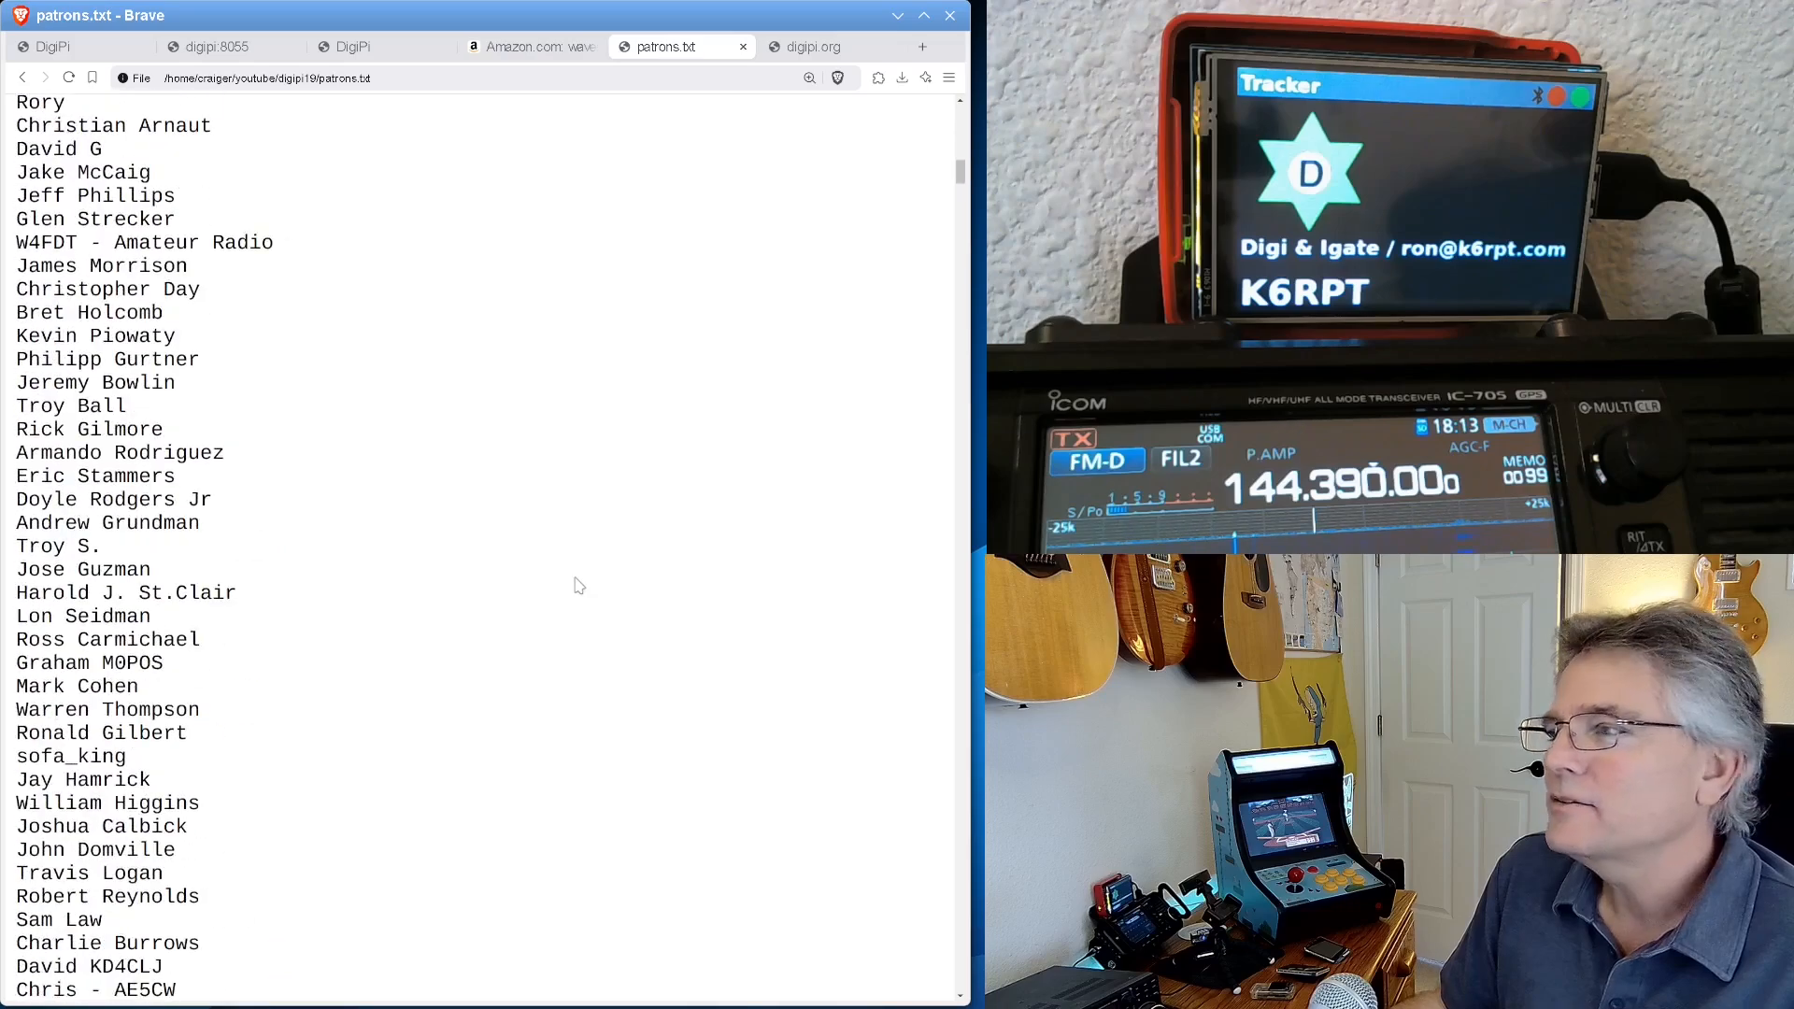
scroll(down, 3)
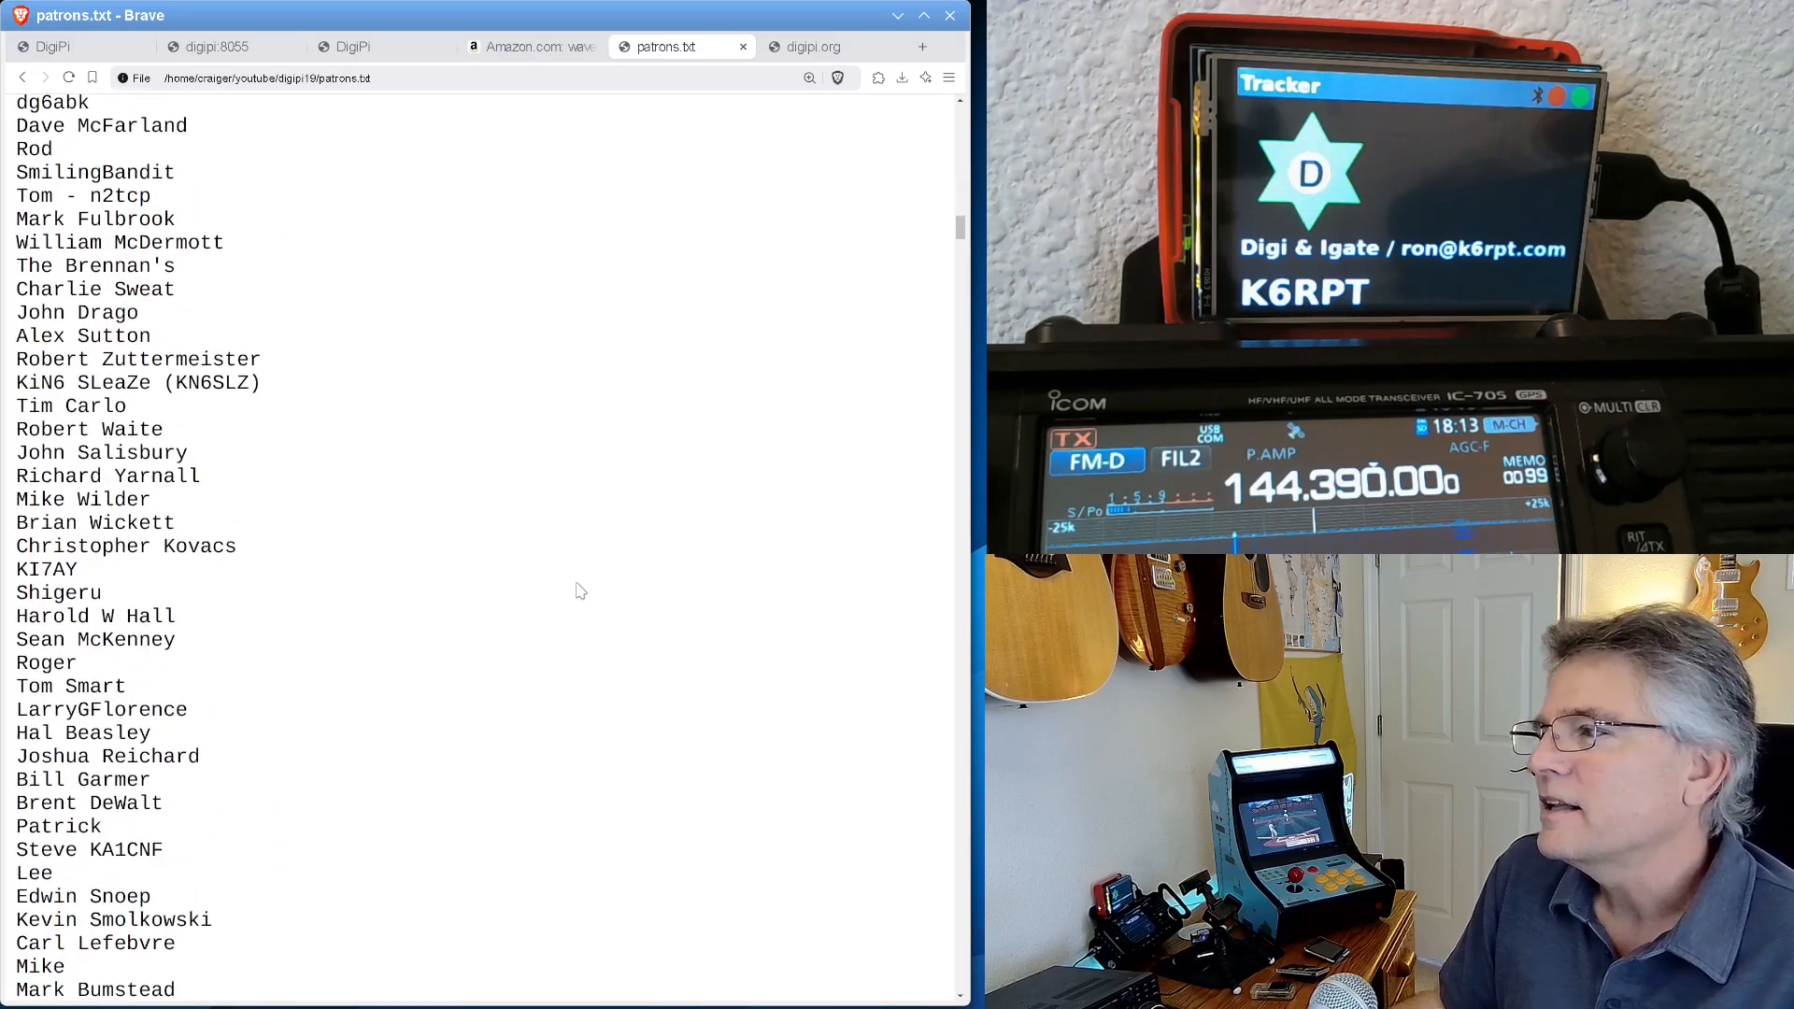
scroll(down, 3)
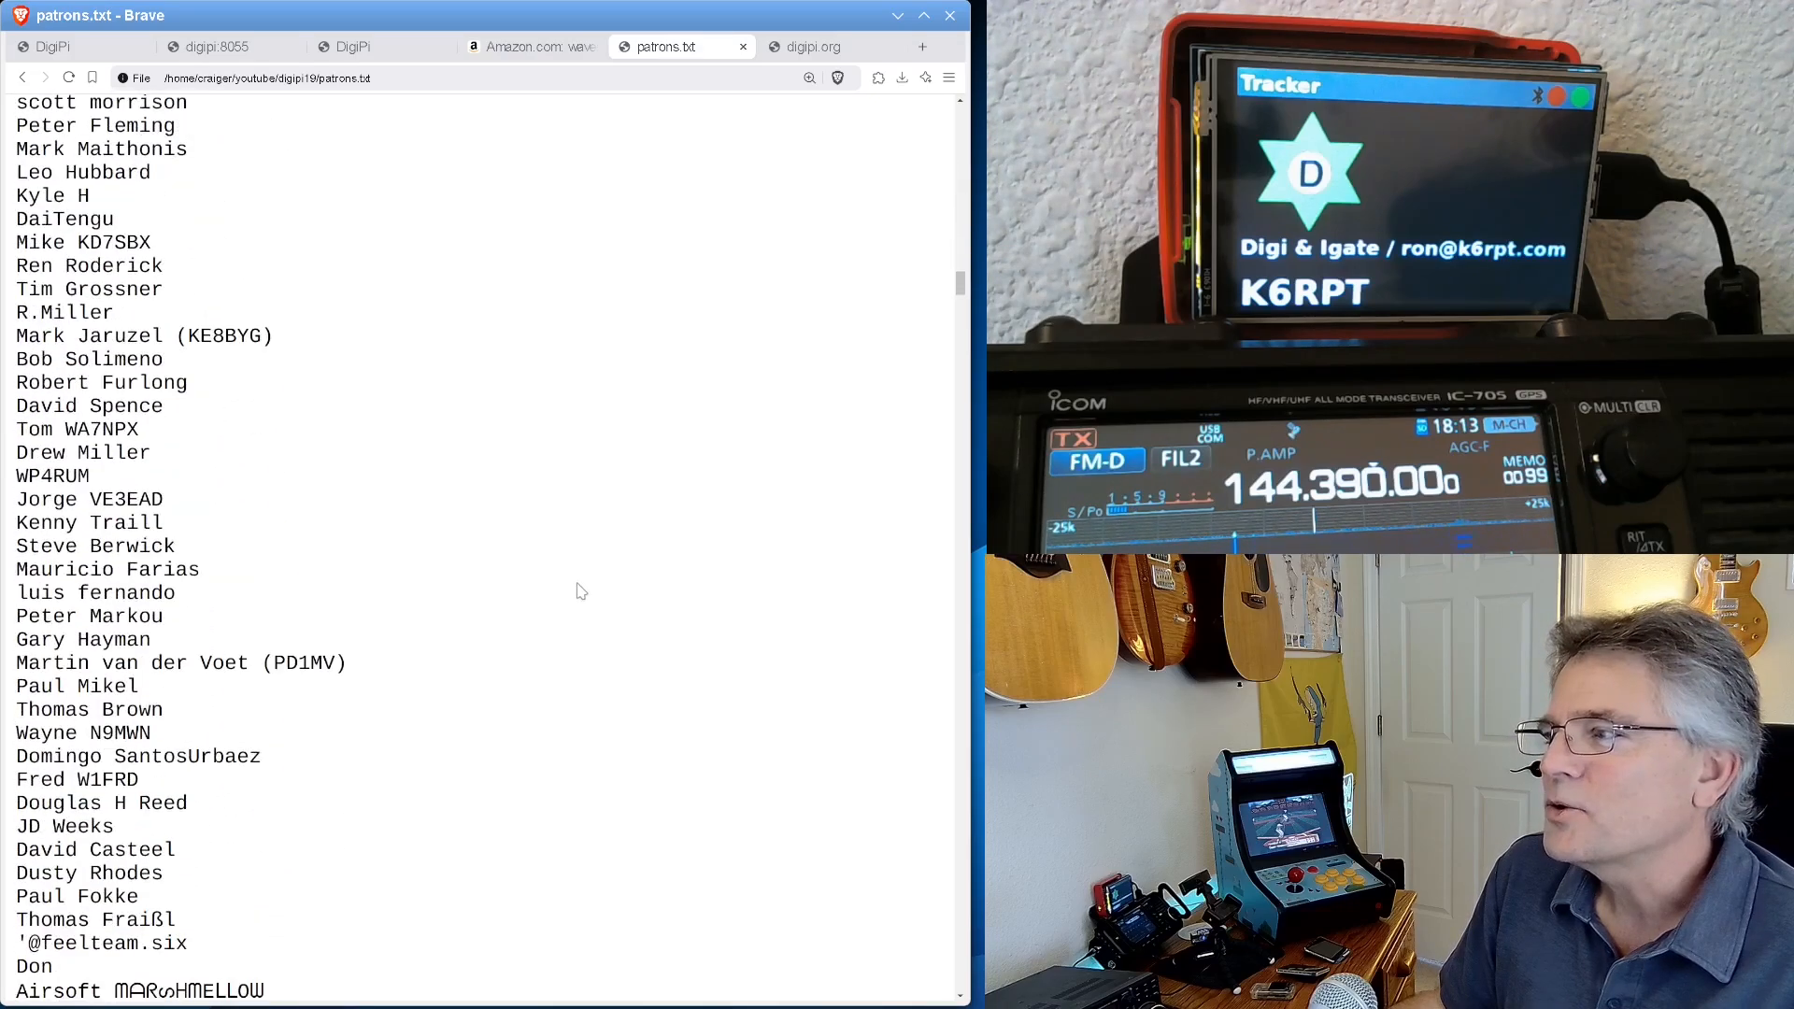
scroll(down, 3)
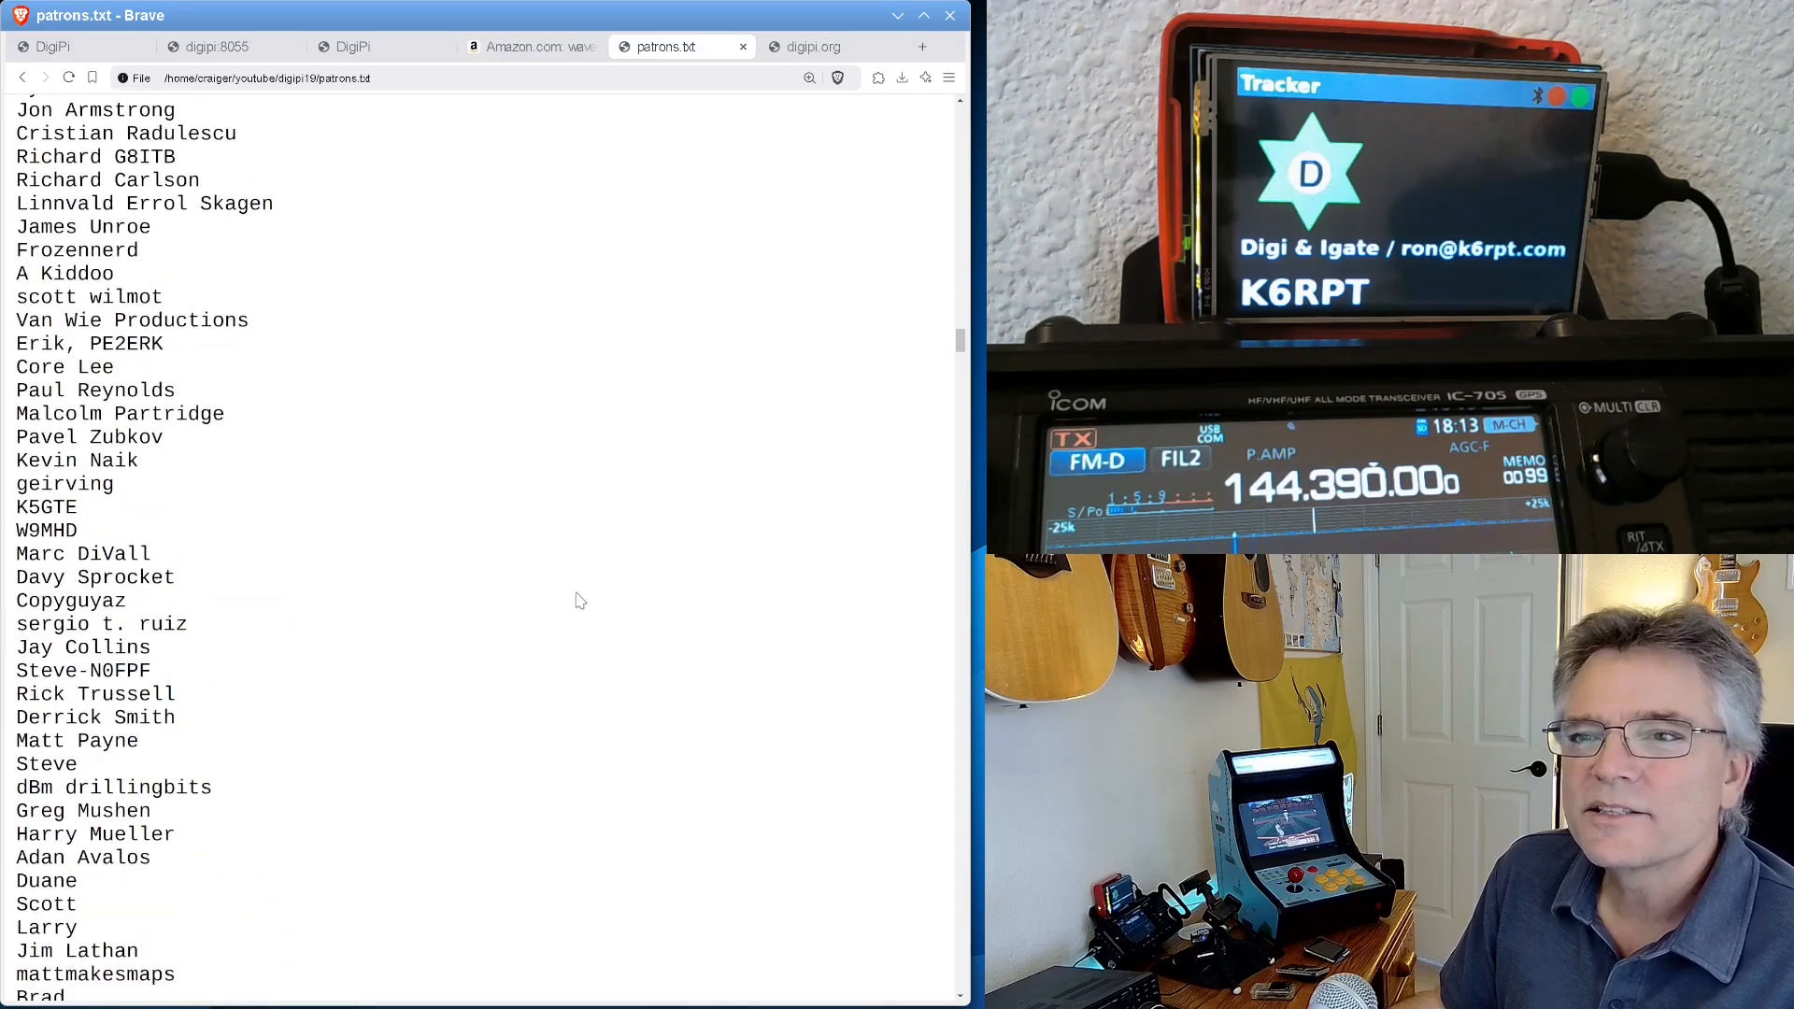
scroll(down, 3)
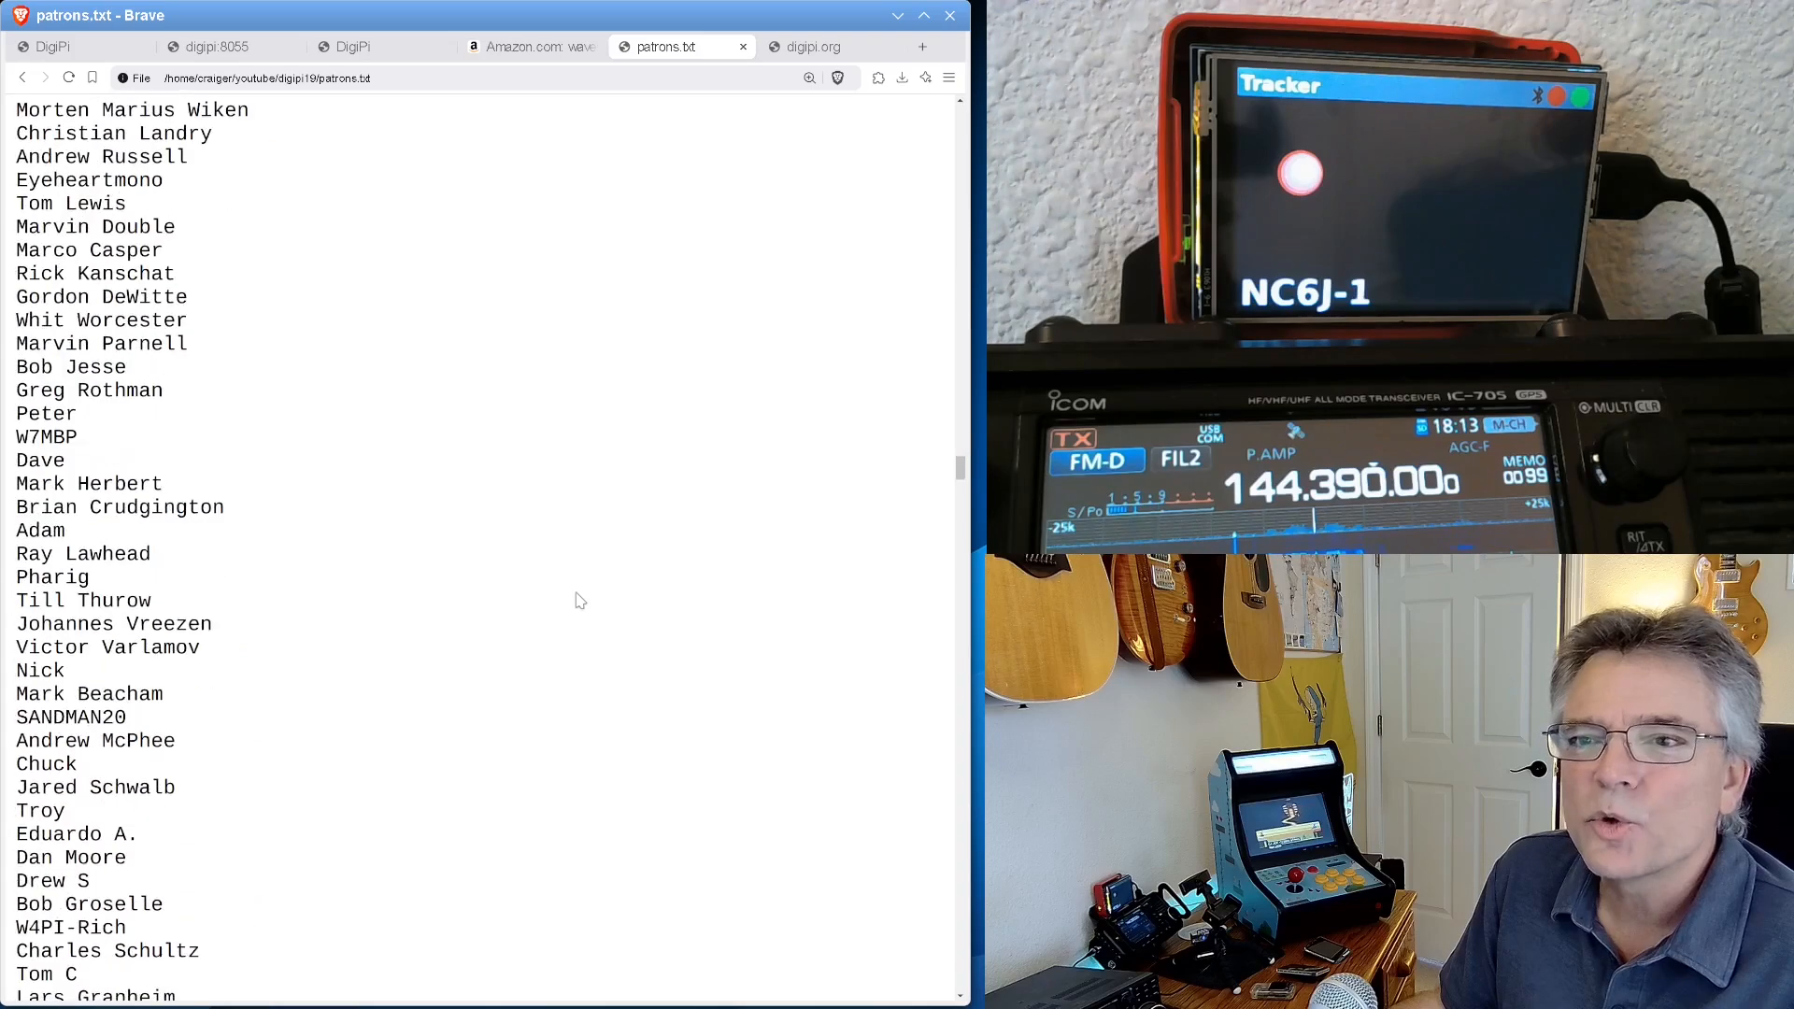
scroll(down, 3)
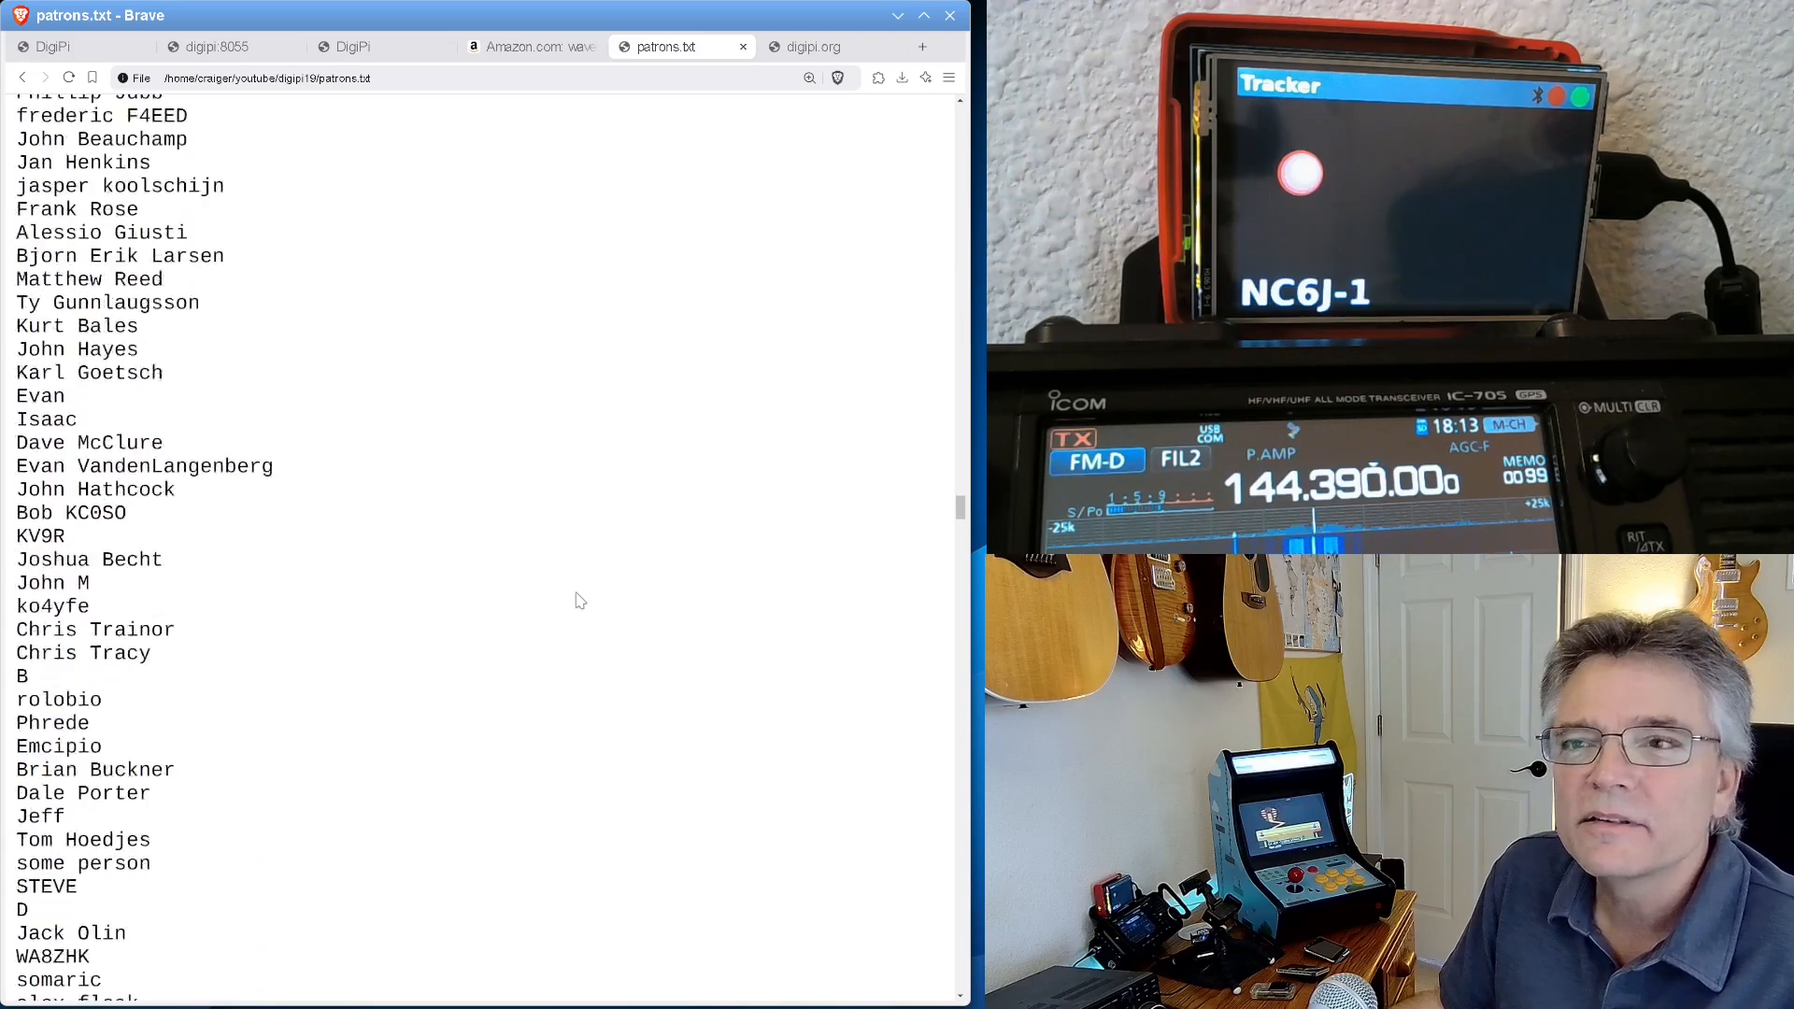
scroll(down, 3)
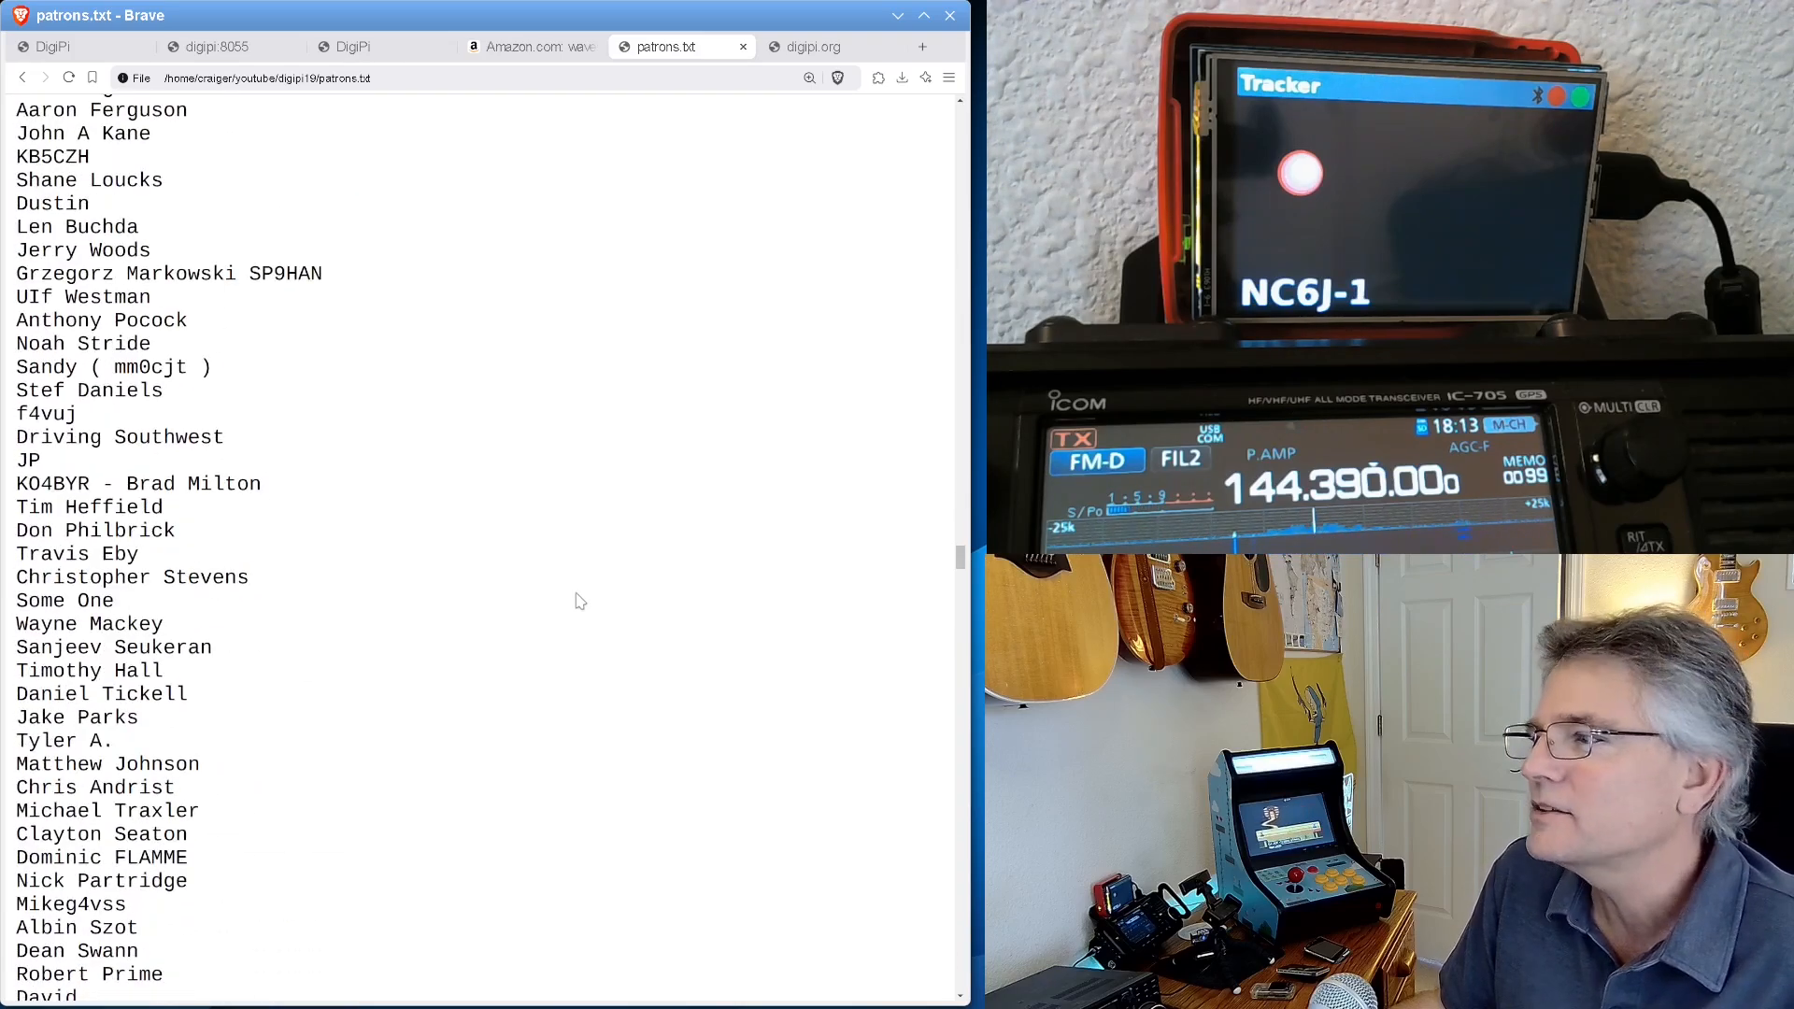
scroll(down, 3)
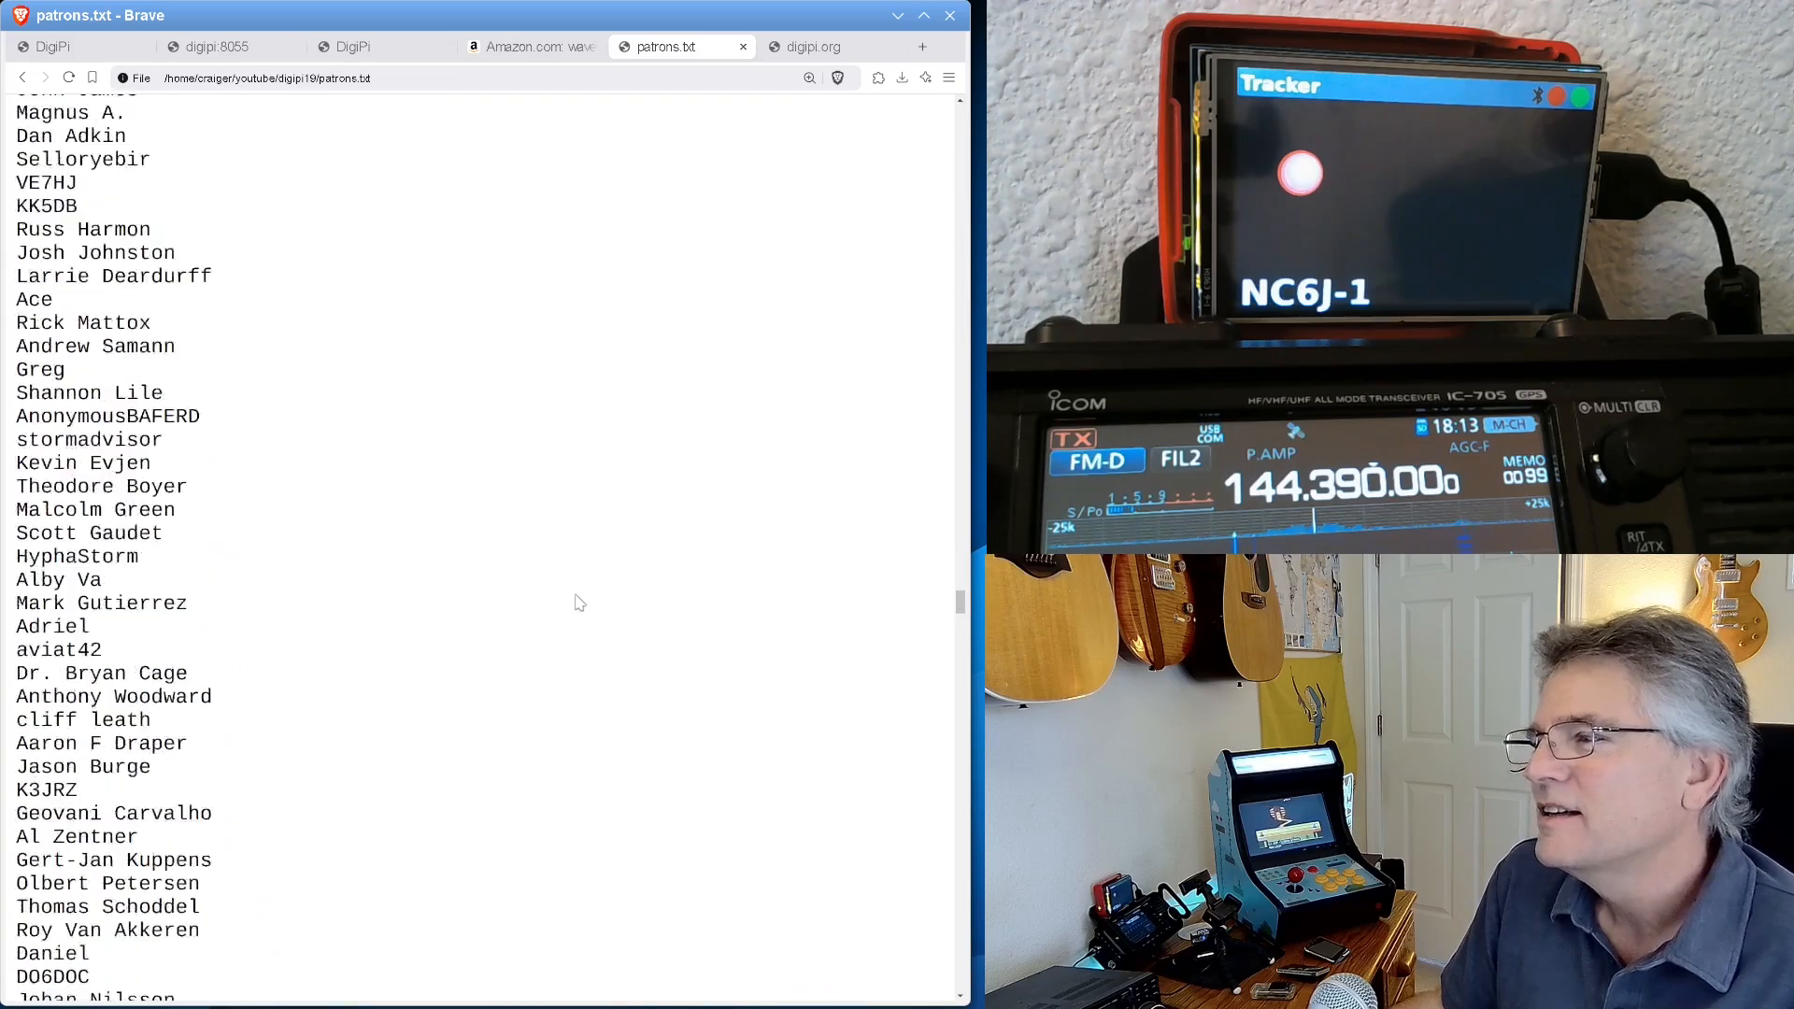
scroll(down, 3)
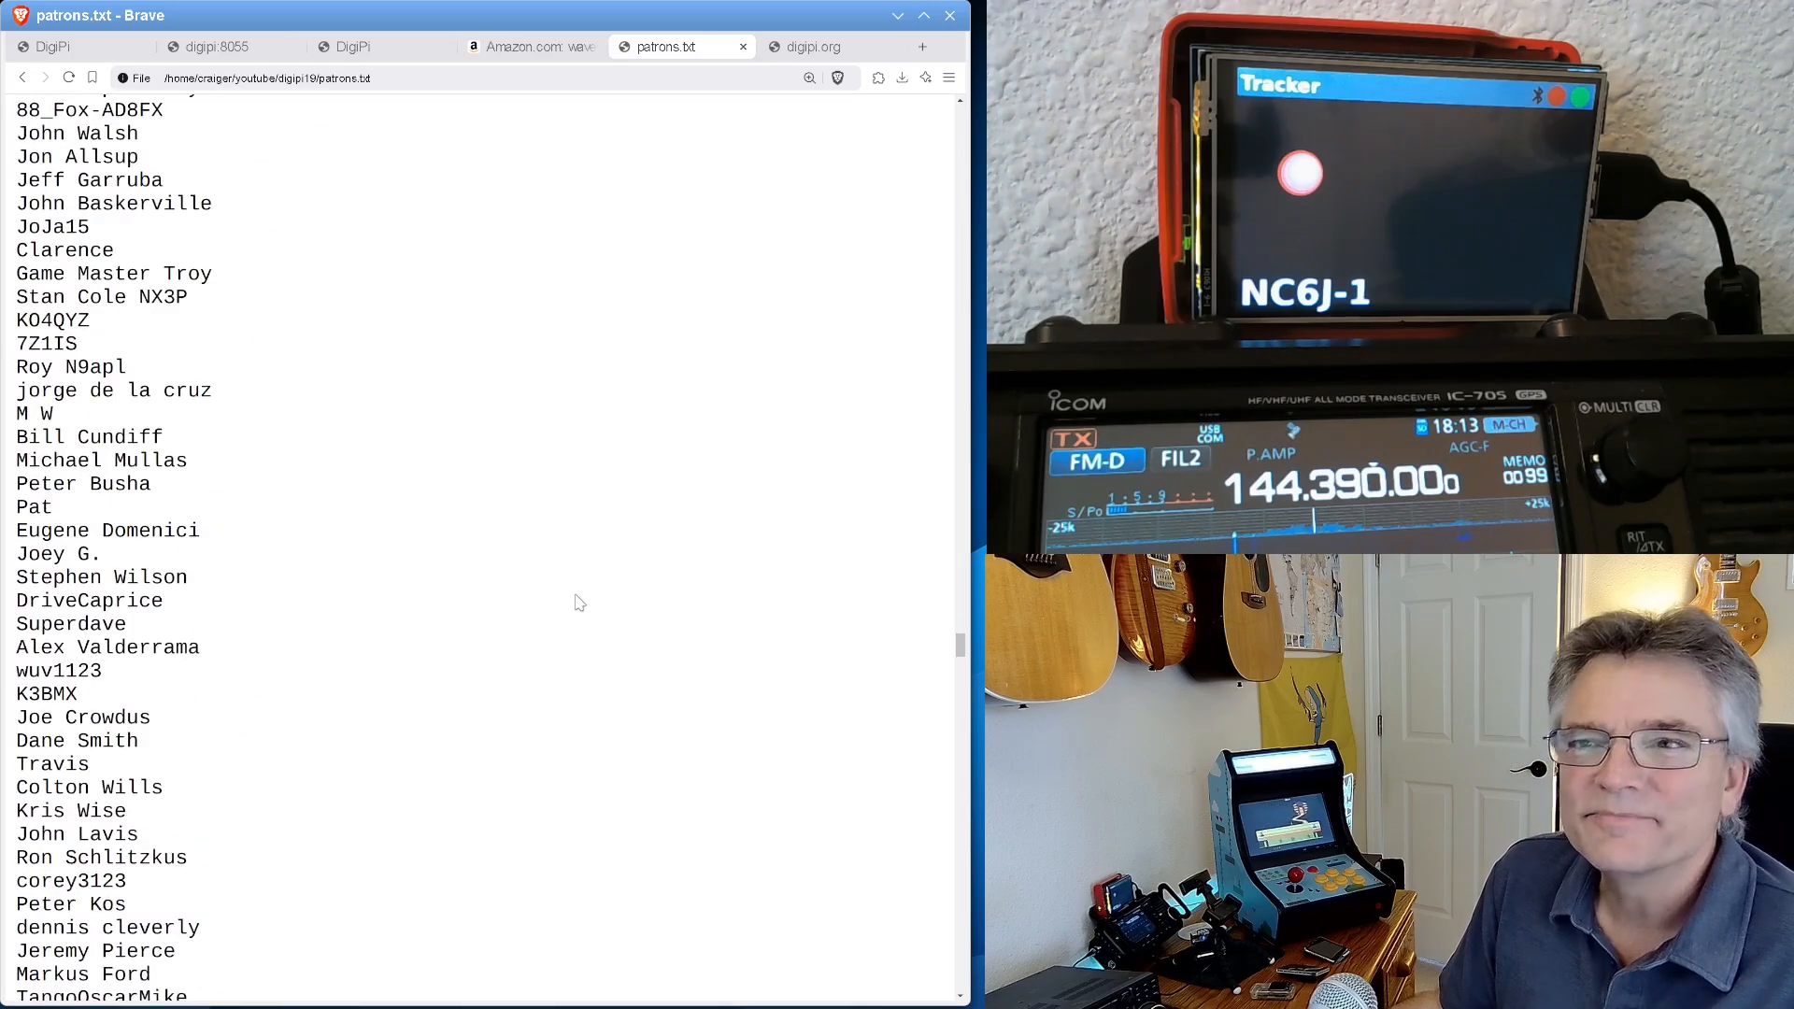
scroll(down, 3)
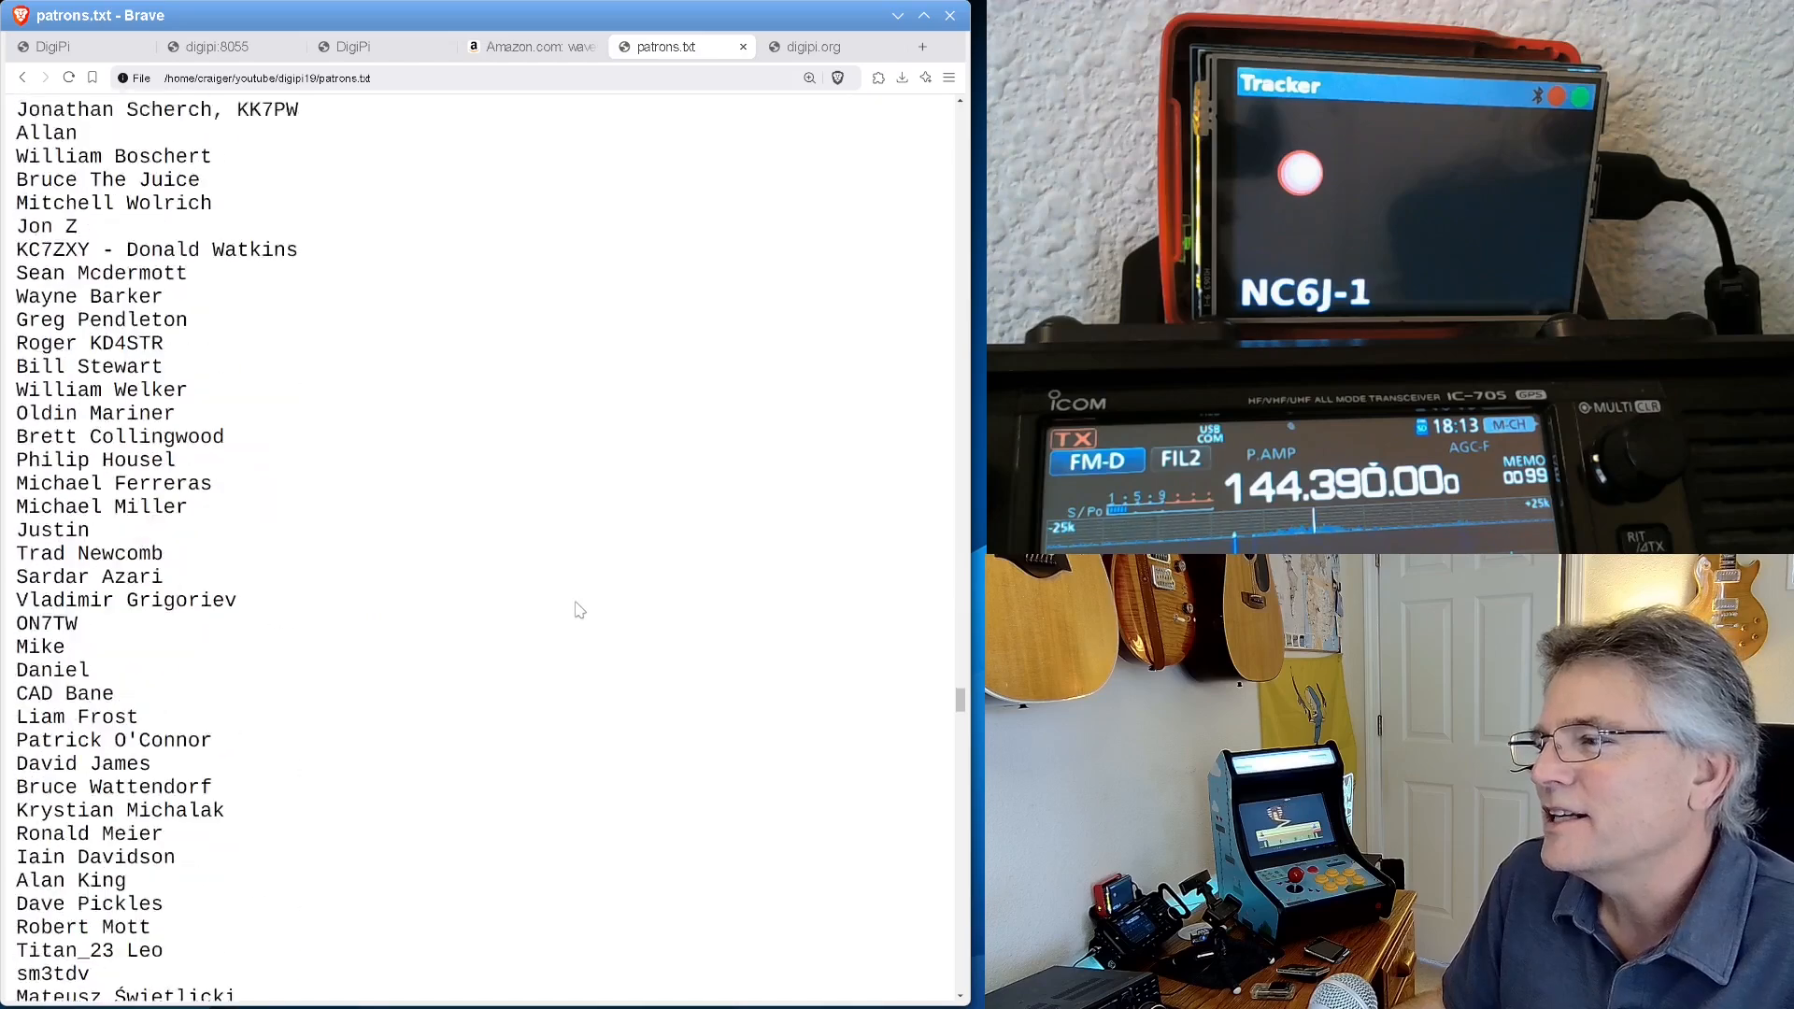
scroll(down, 3)
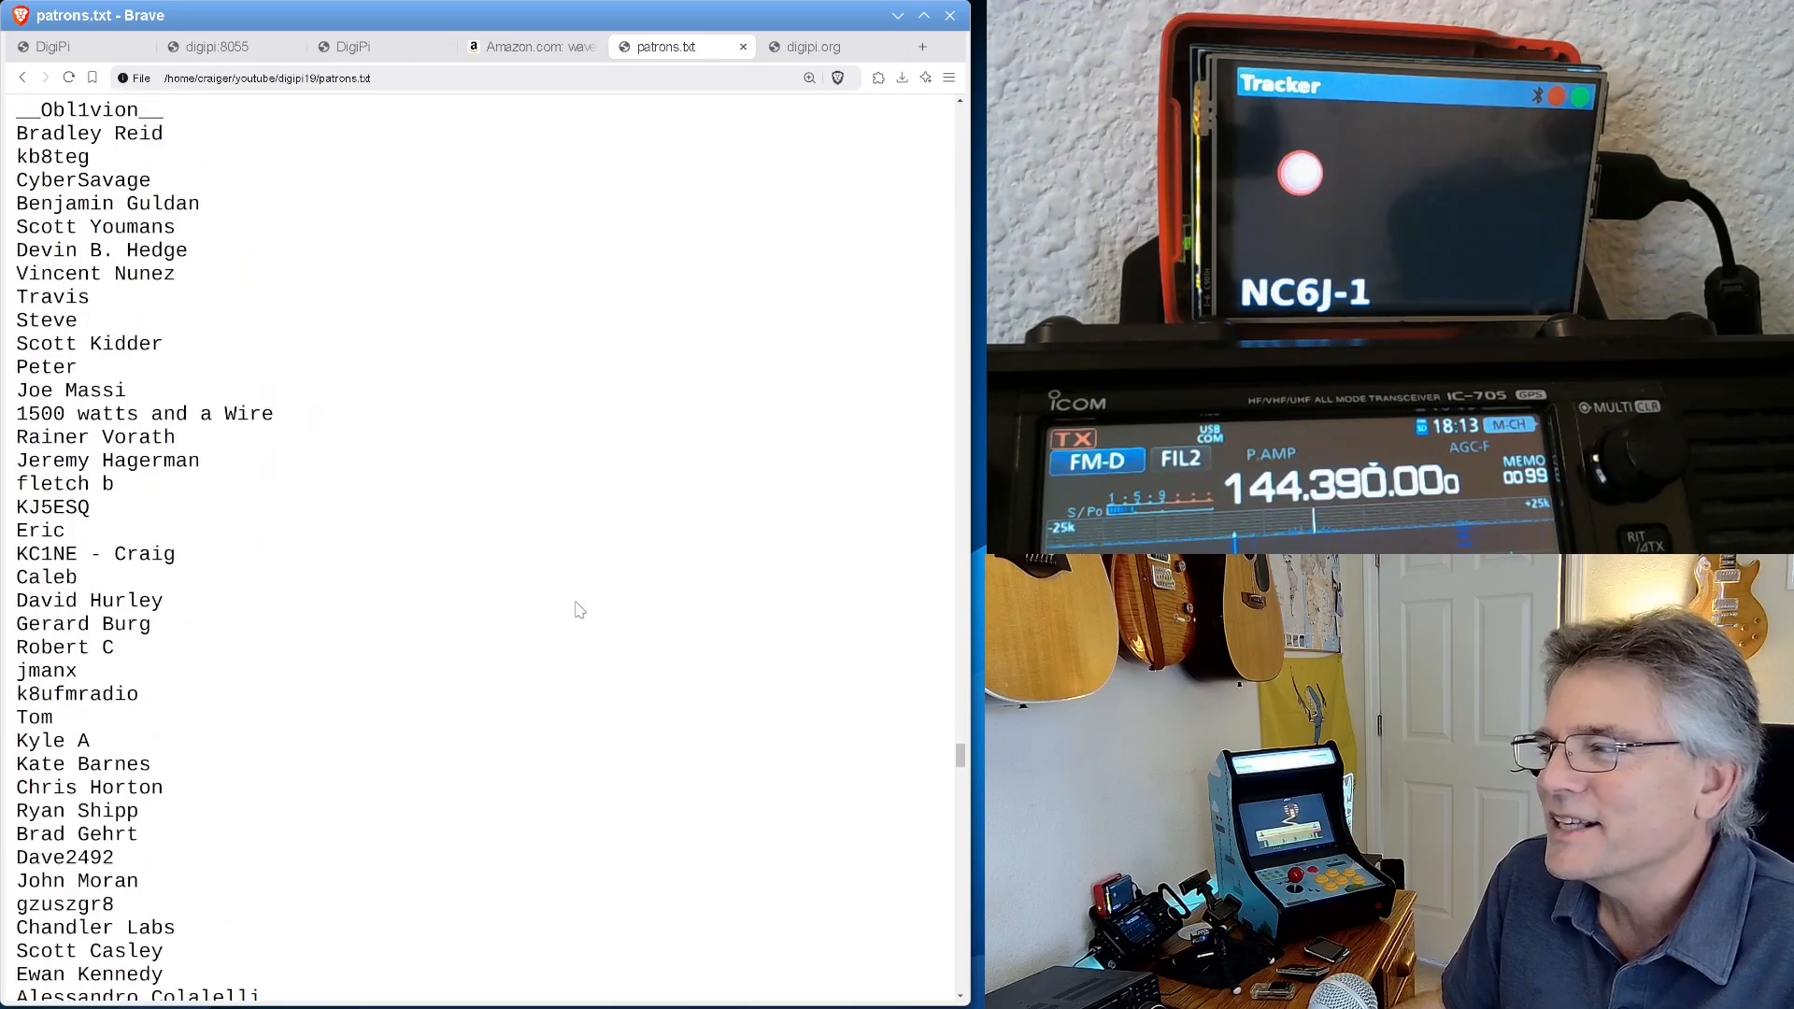
scroll(down, 3)
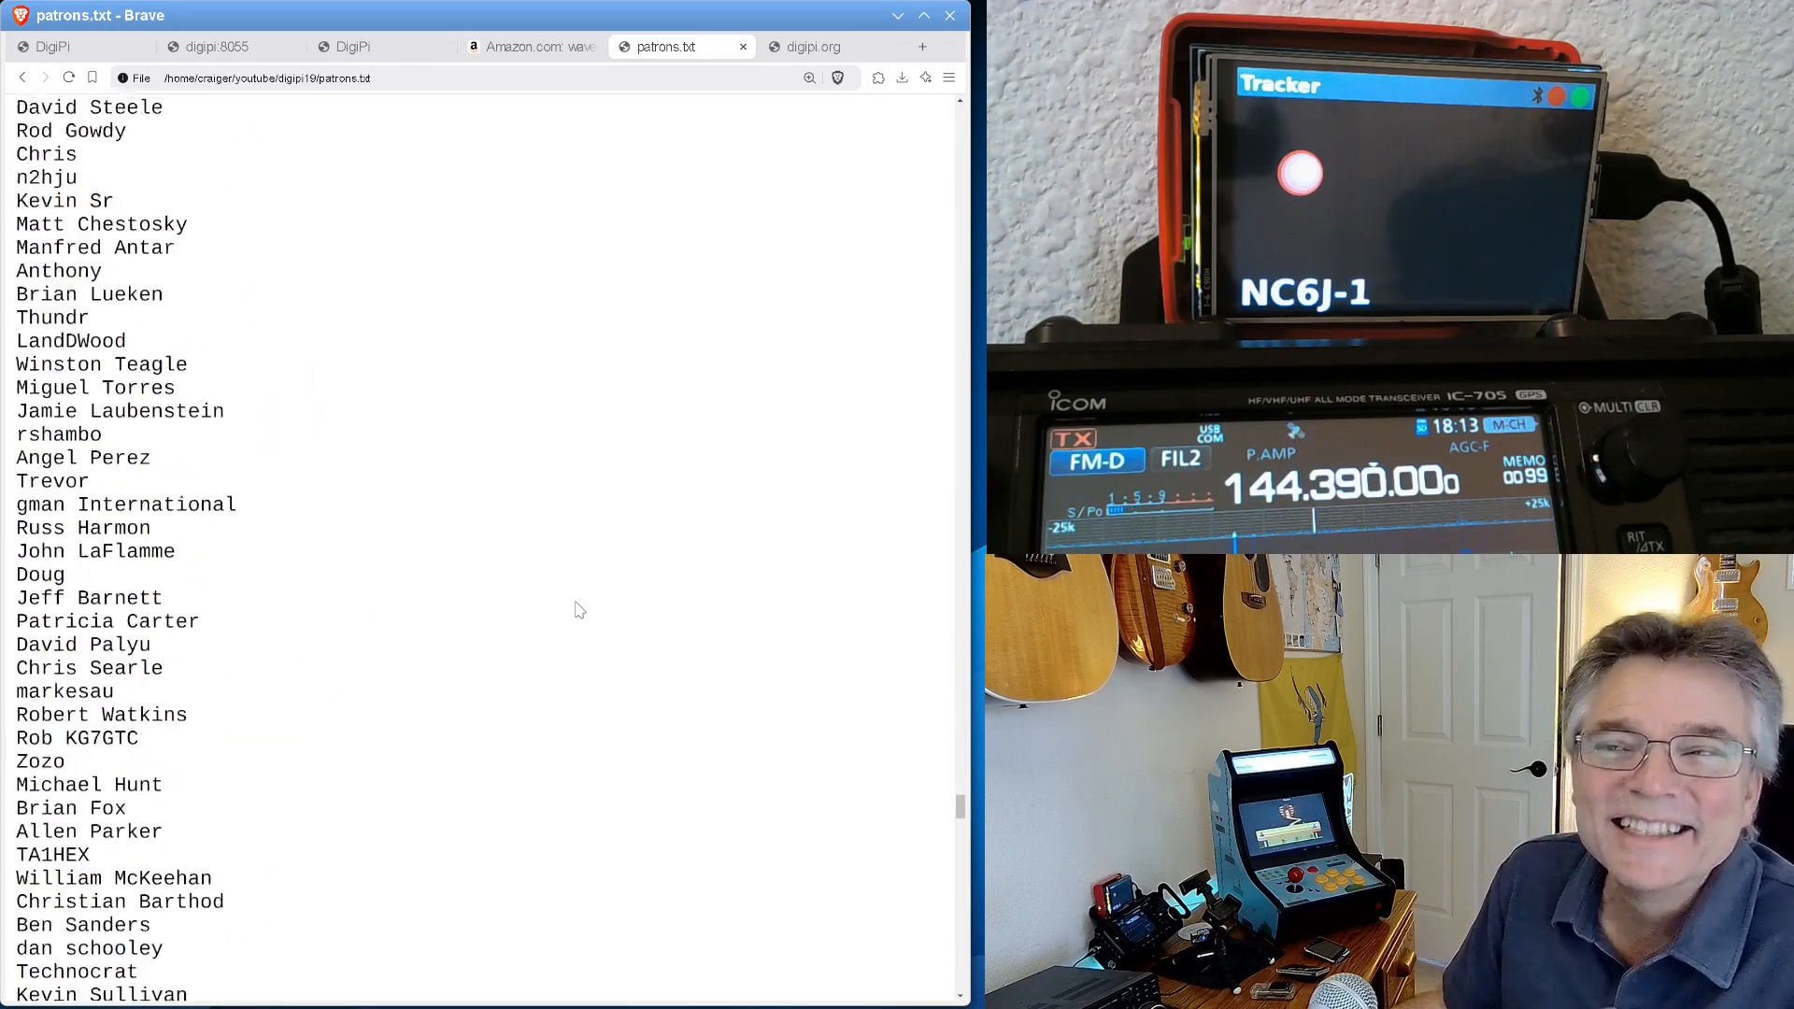
scroll(down, 3)
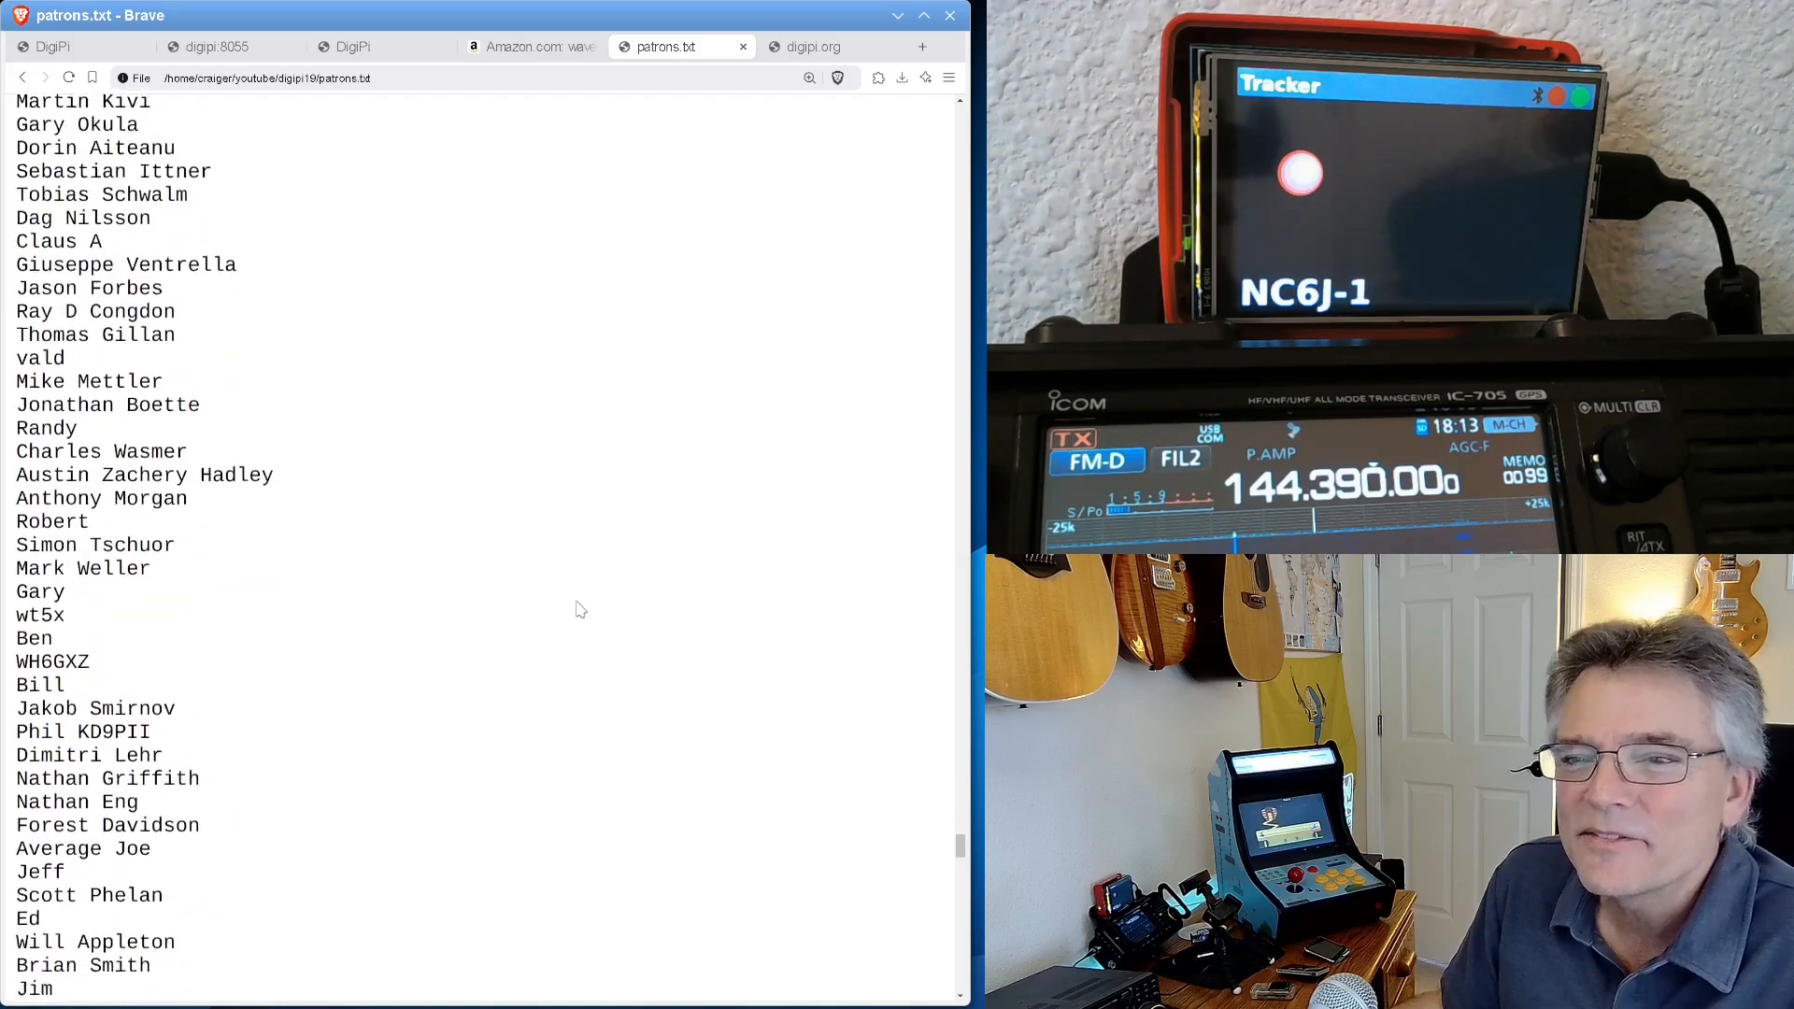
scroll(down, 3)
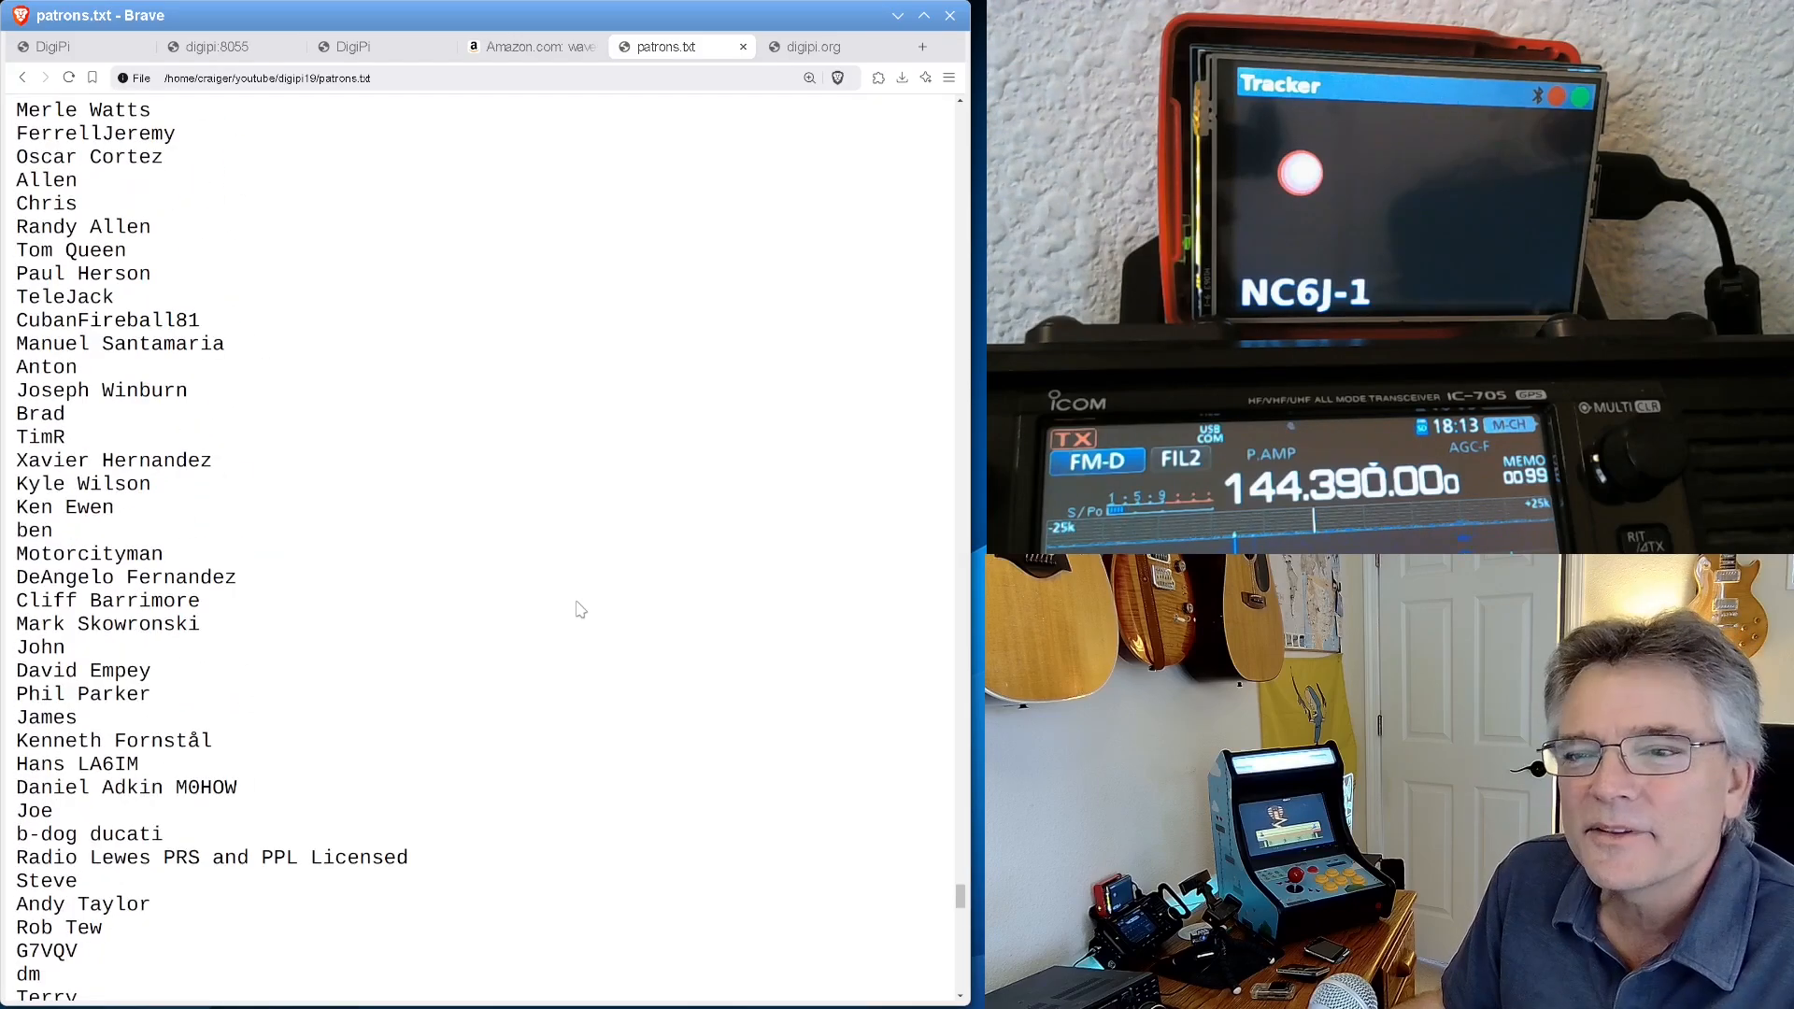
scroll(down, 3)
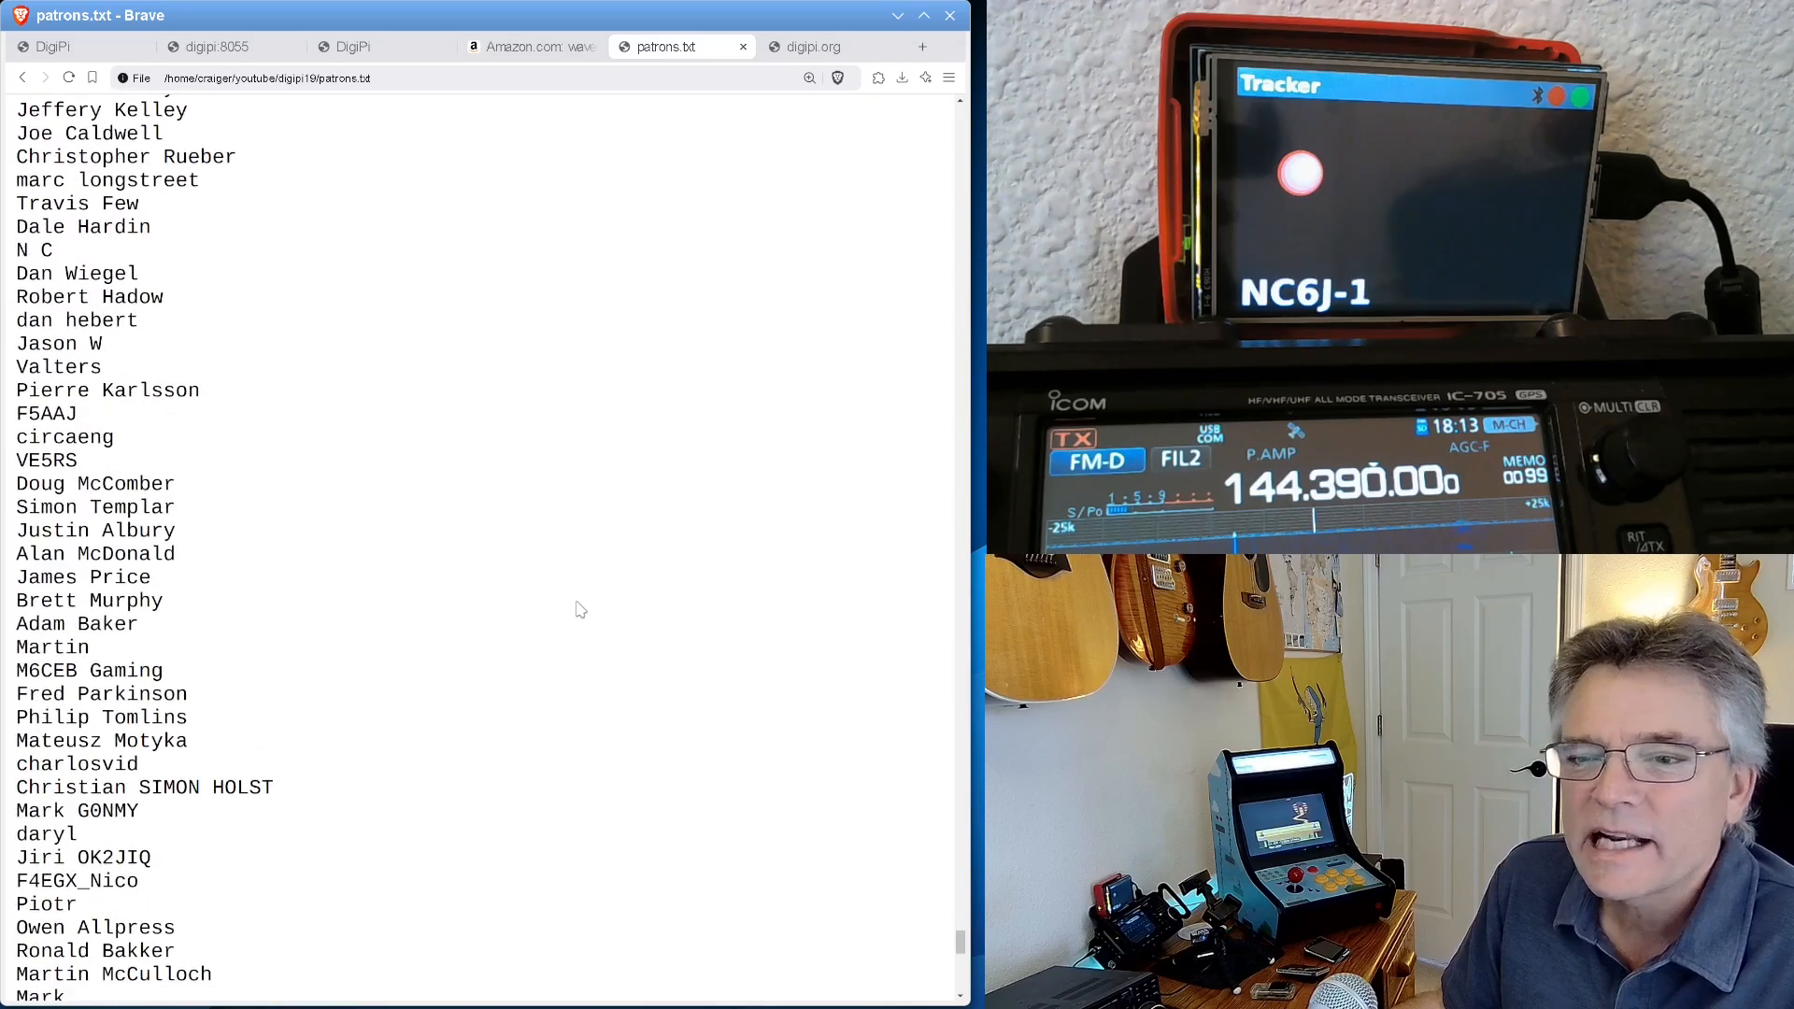
scroll(down, 3)
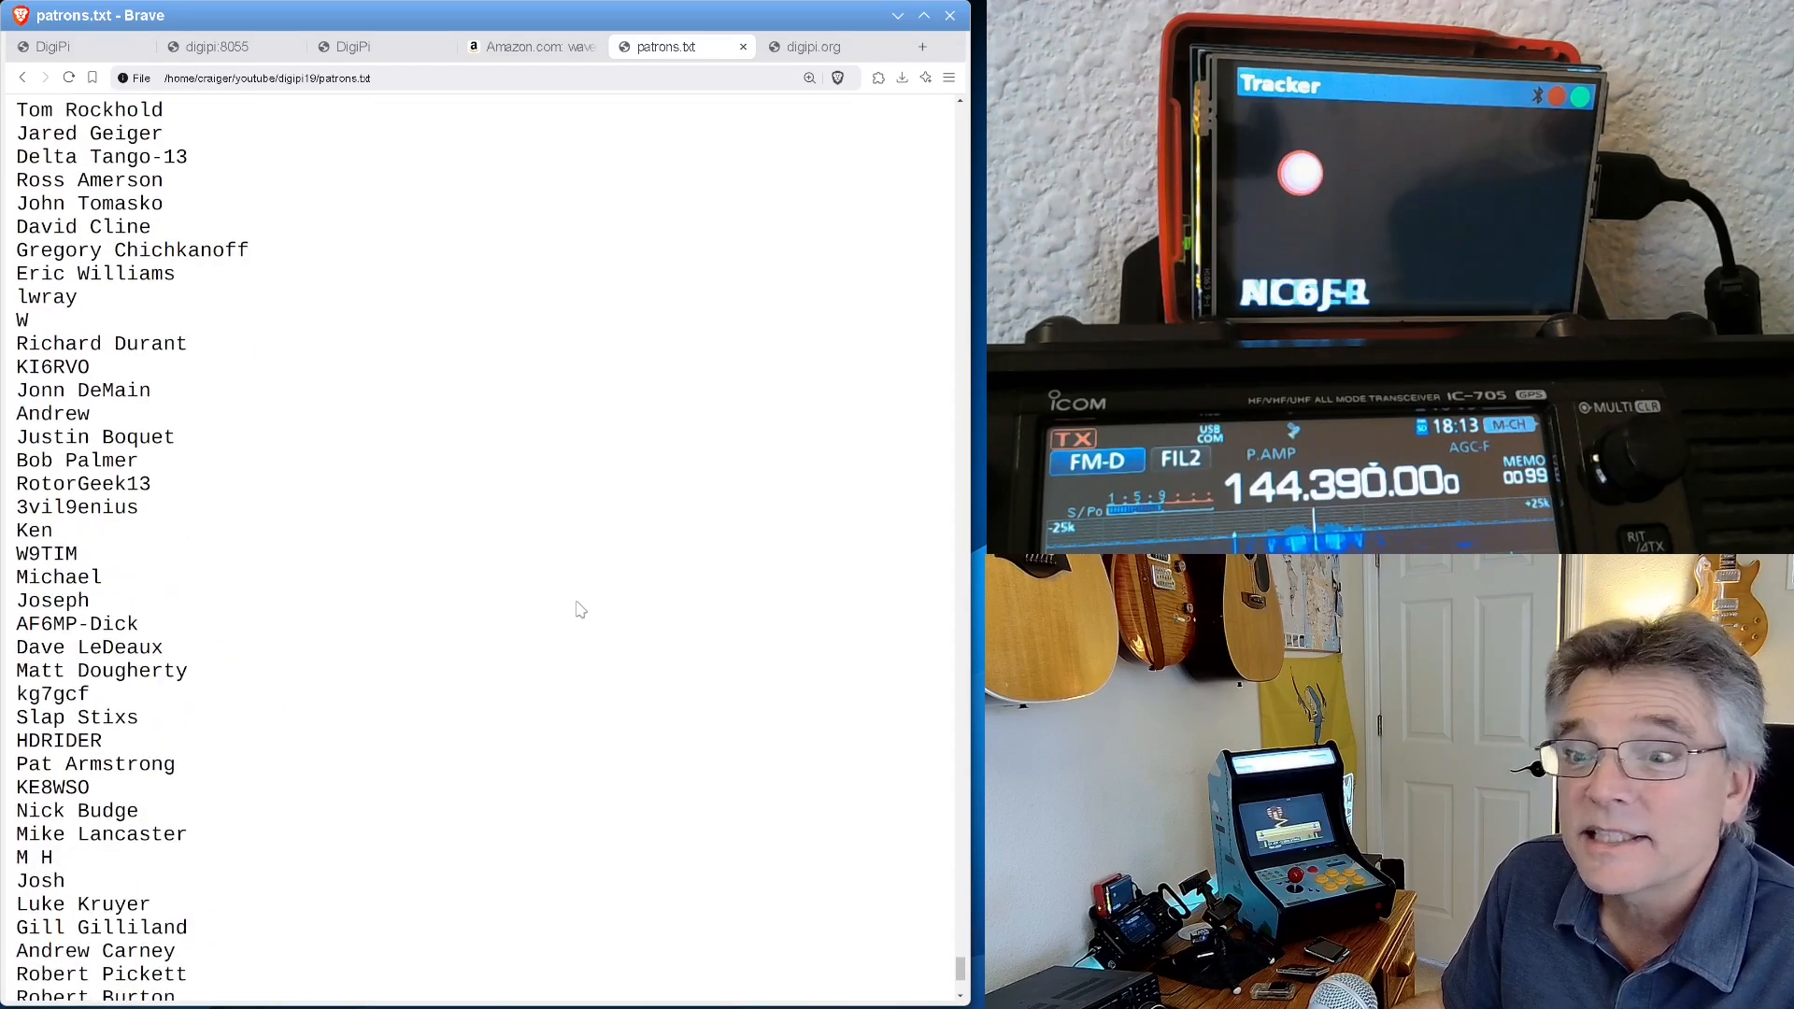
scroll(down, 3)
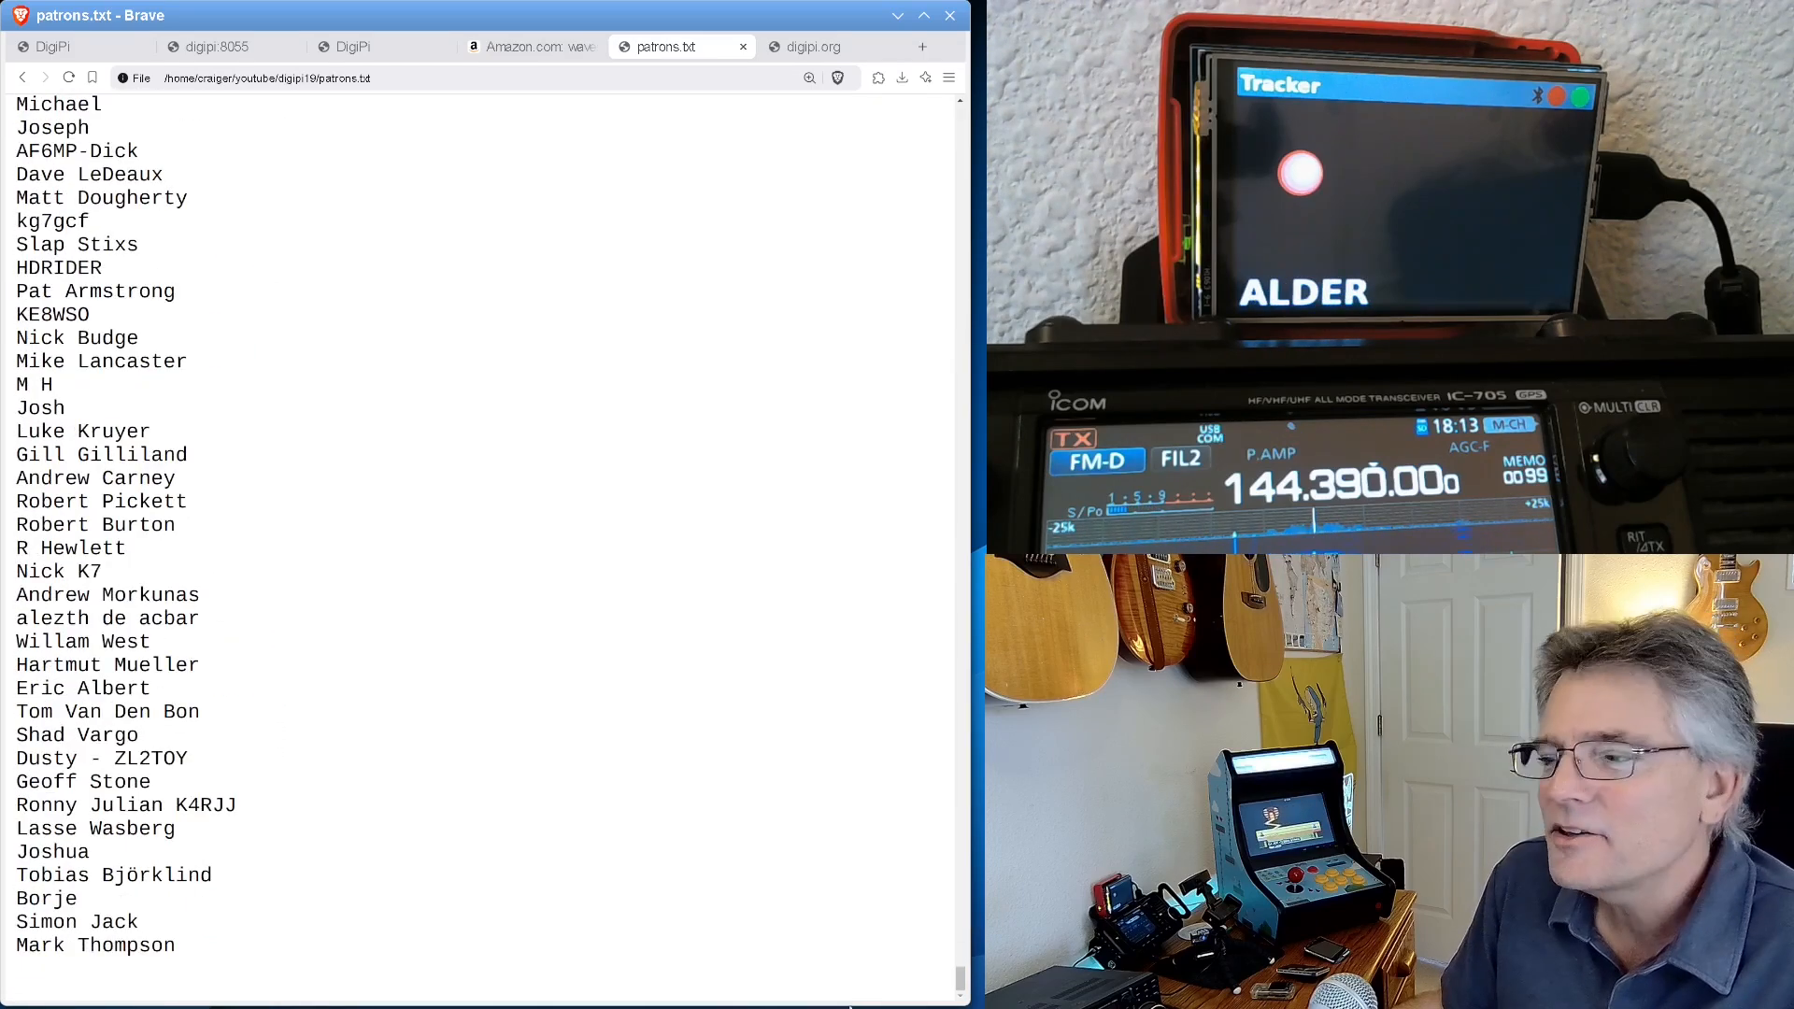